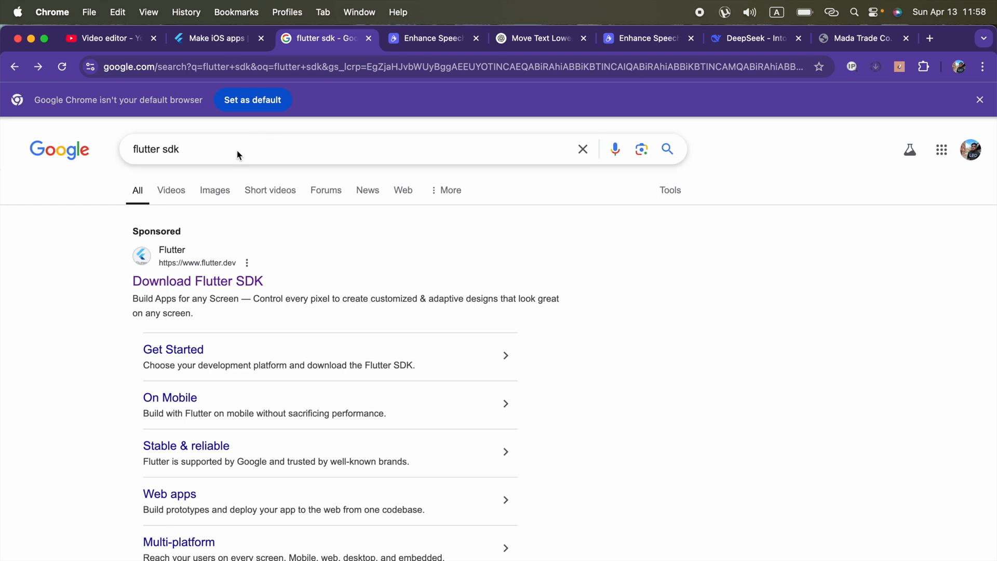
pyautogui.moveTo(270, 290)
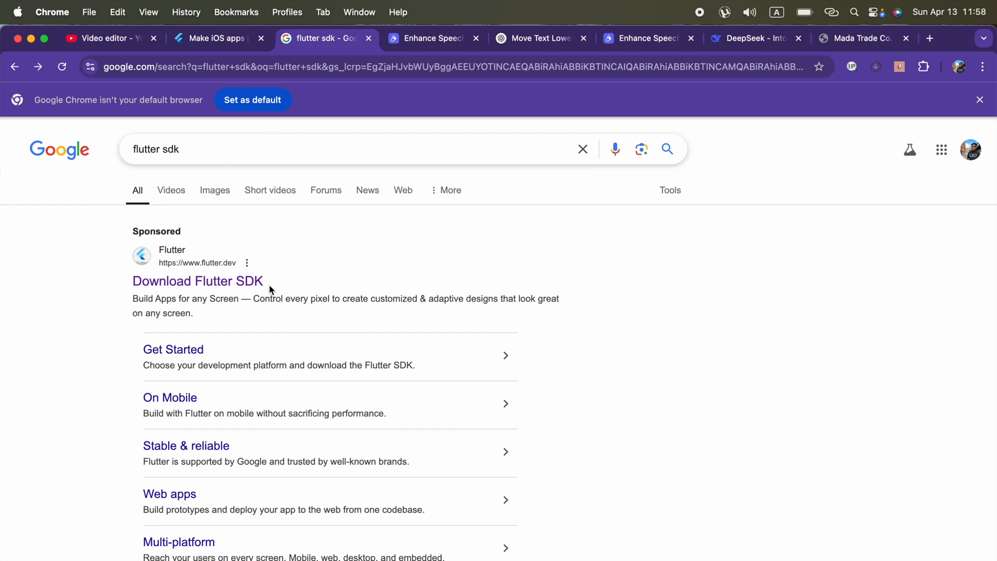
# Open the Download Flutter SDK result, then reach the Flutter docs' macOS iOS setup page
pyautogui.click(197, 281)
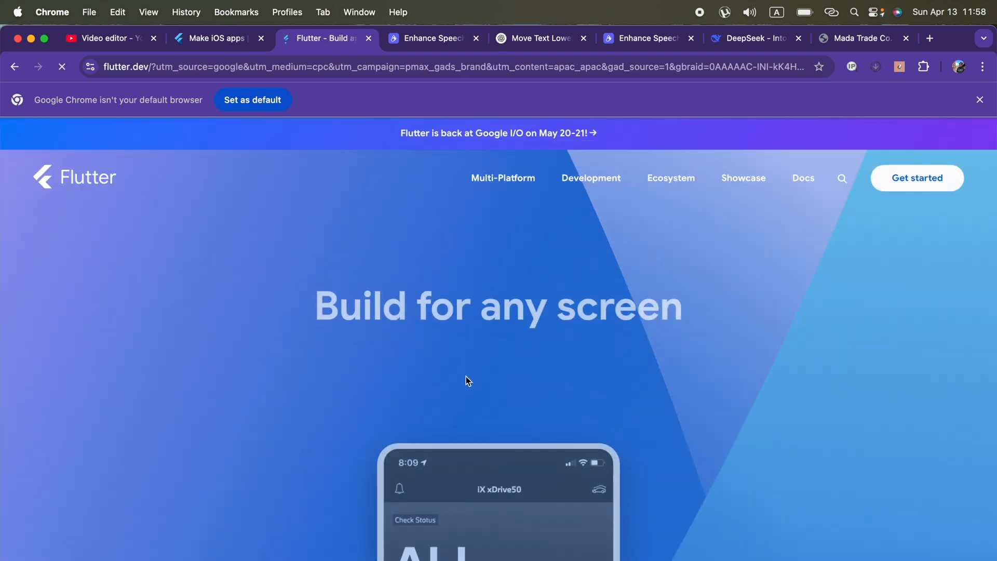
pyautogui.click(916, 177)
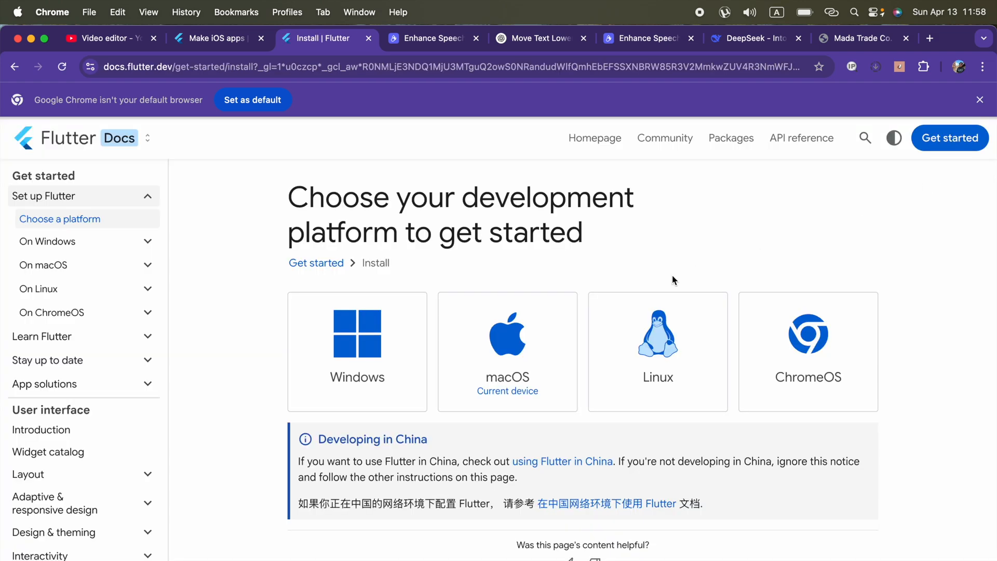
pyautogui.click(507, 352)
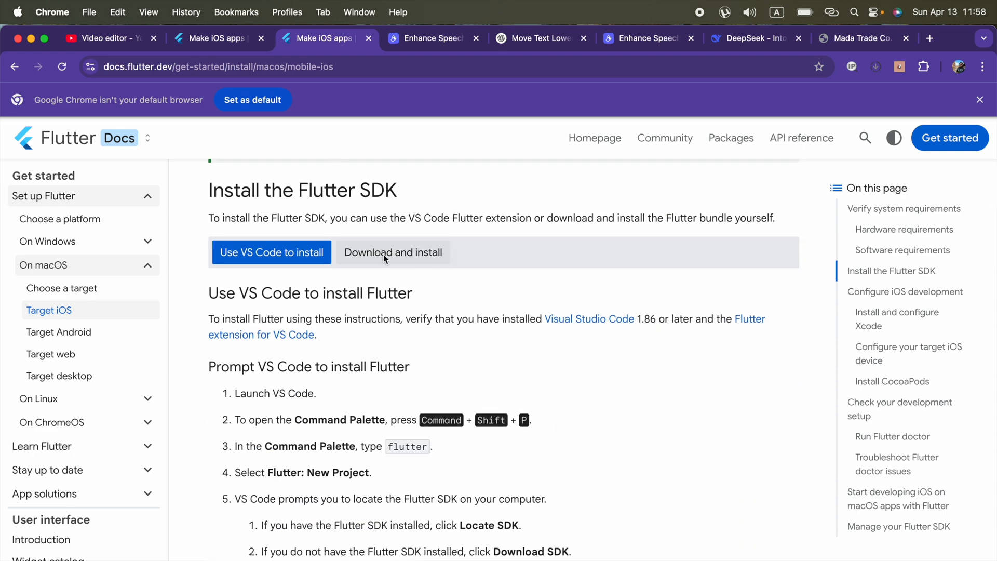
# Save flutter_macos_arm64_3.29.2-stable.zip from the Download and install instructions to Downloads
pyautogui.click(394, 252)
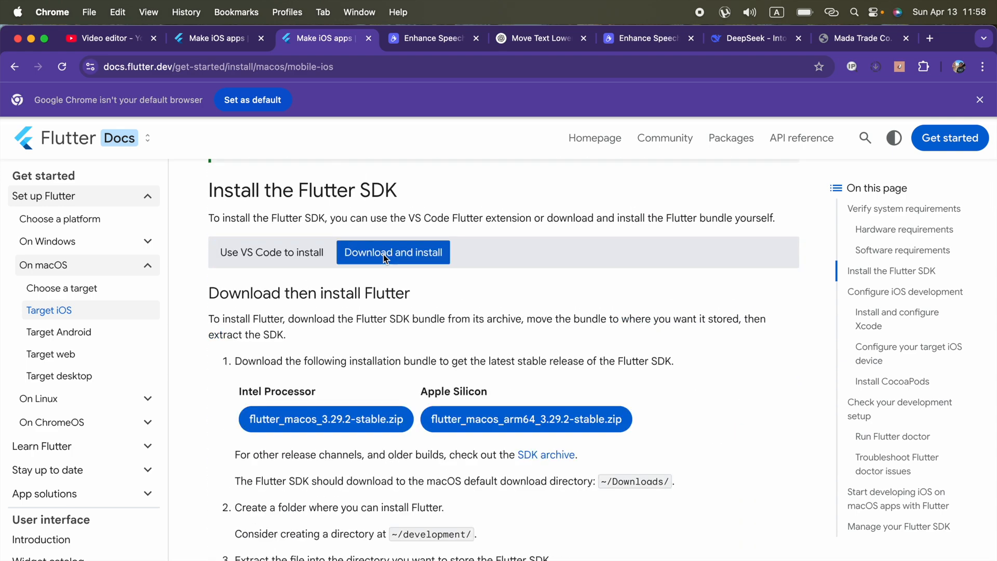
pyautogui.moveTo(525, 441)
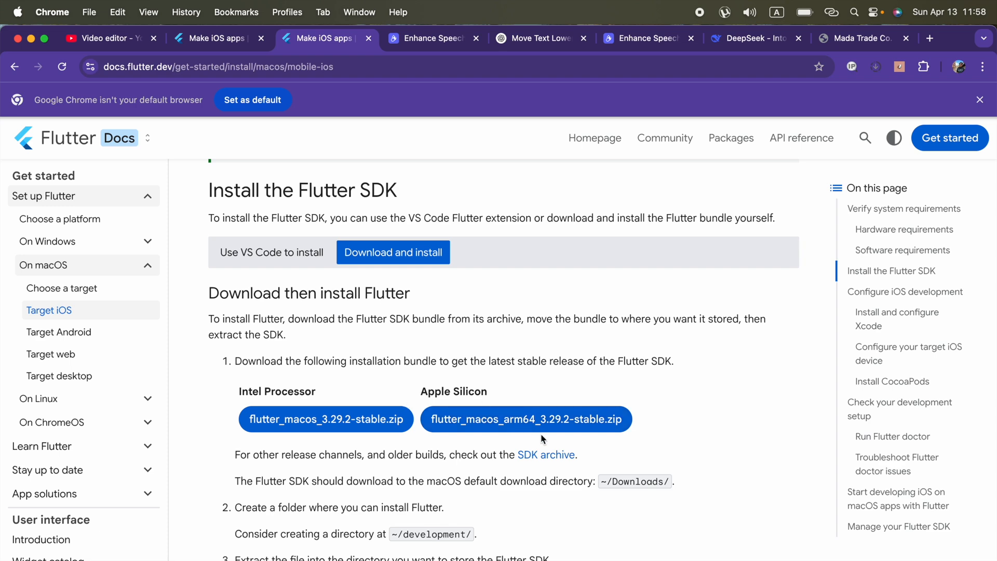
pyautogui.moveTo(531, 428)
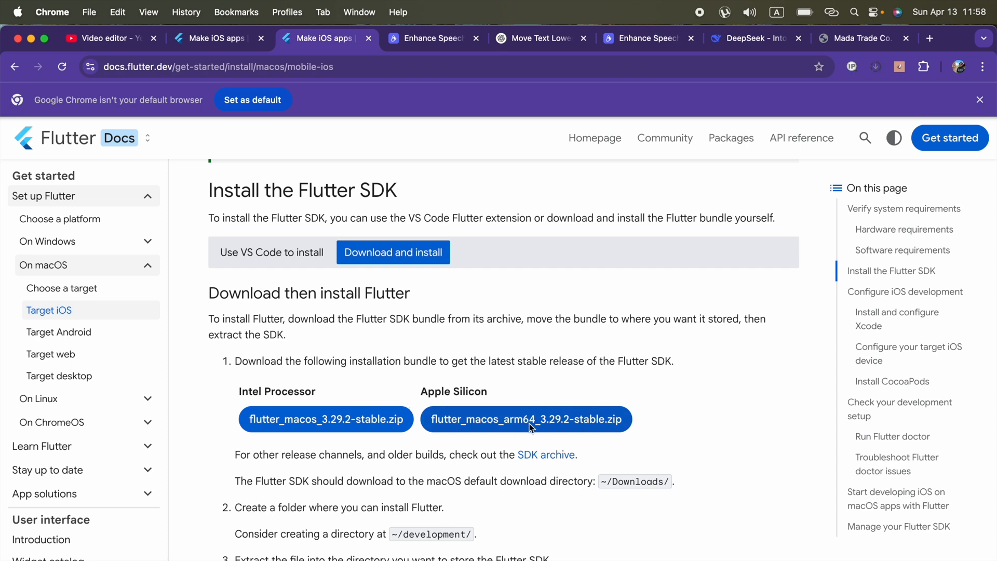
pyautogui.click(527, 419)
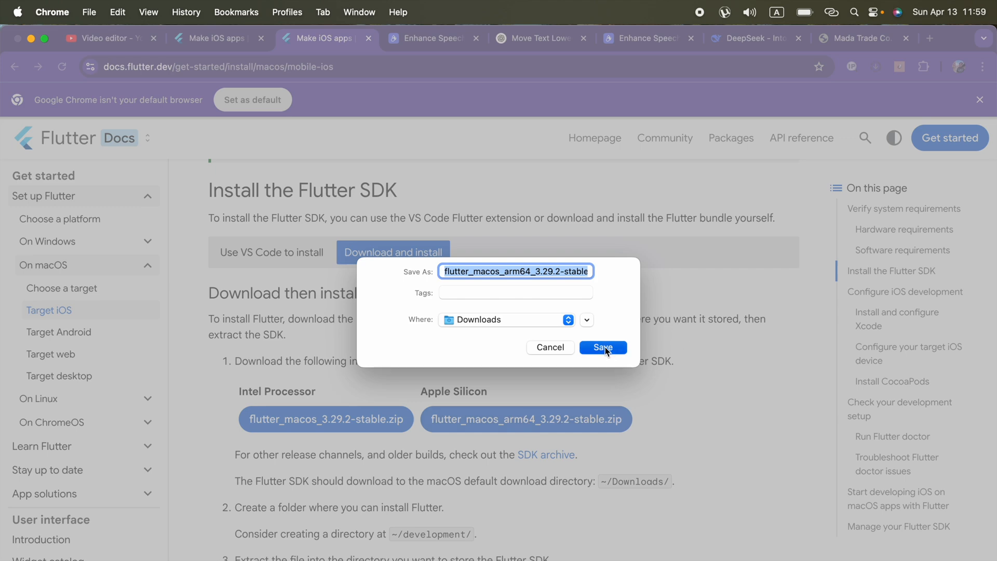
pyautogui.click(602, 347)
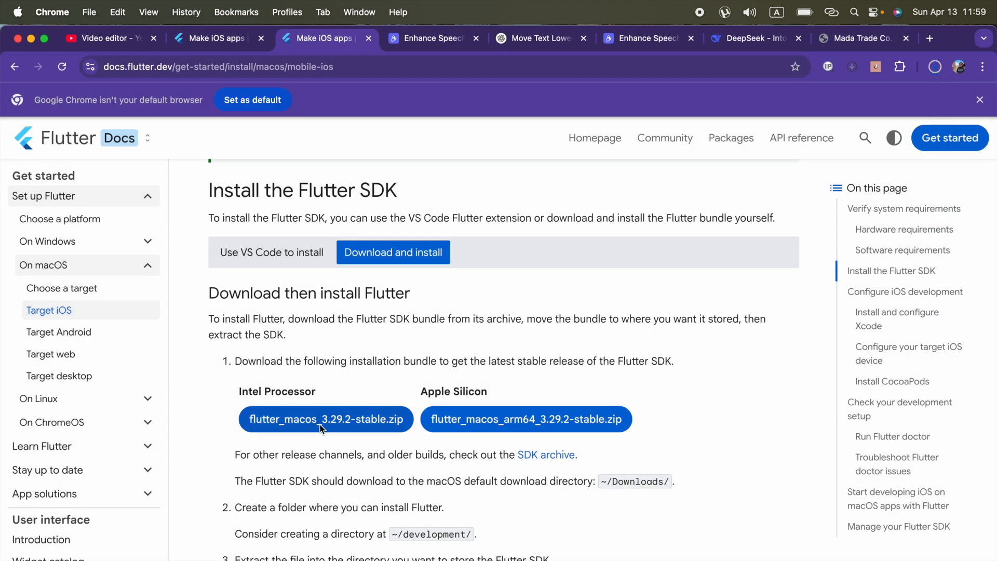
pyautogui.moveTo(394, 429)
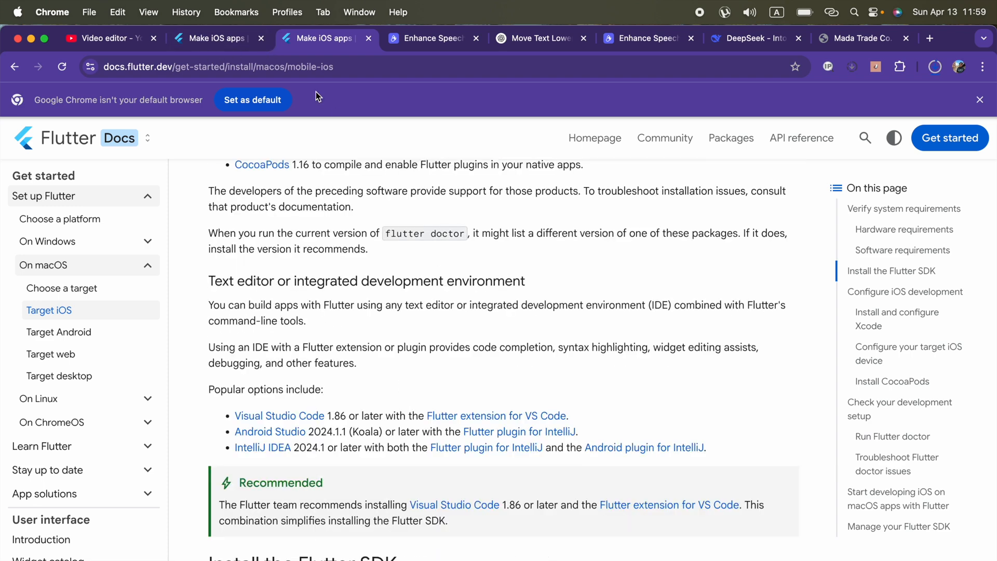
# Extract flutter_macos_arm64_3.29.2-stable.zip in the Finder Downloads folder
pyautogui.click(216, 66)
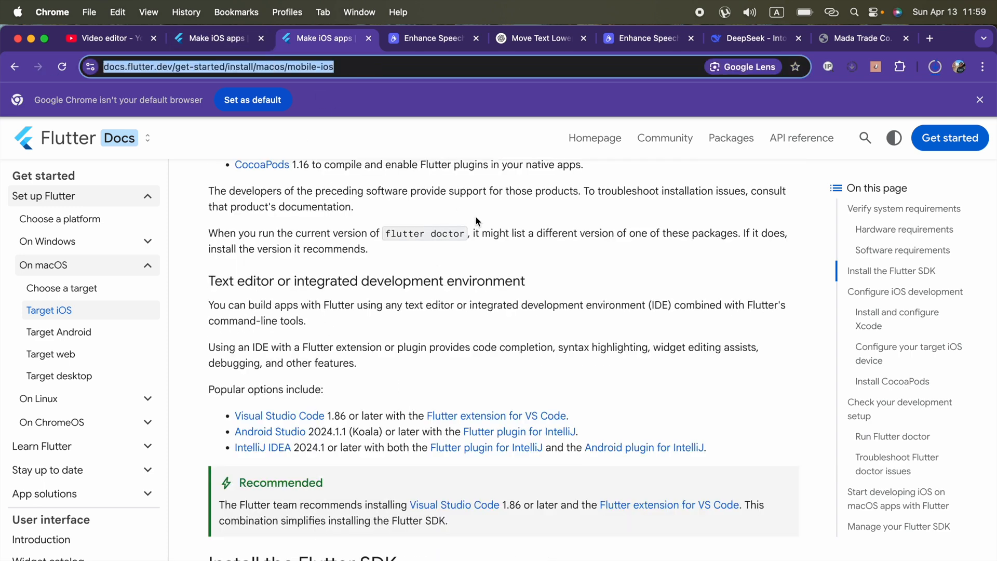
pyautogui.click(935, 66)
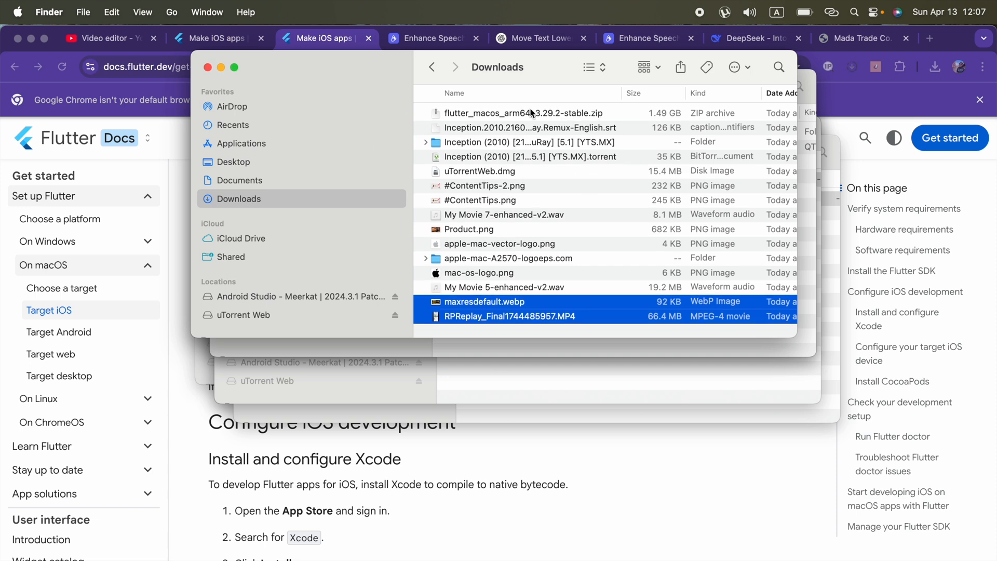
pyautogui.doubleClick(518, 112)
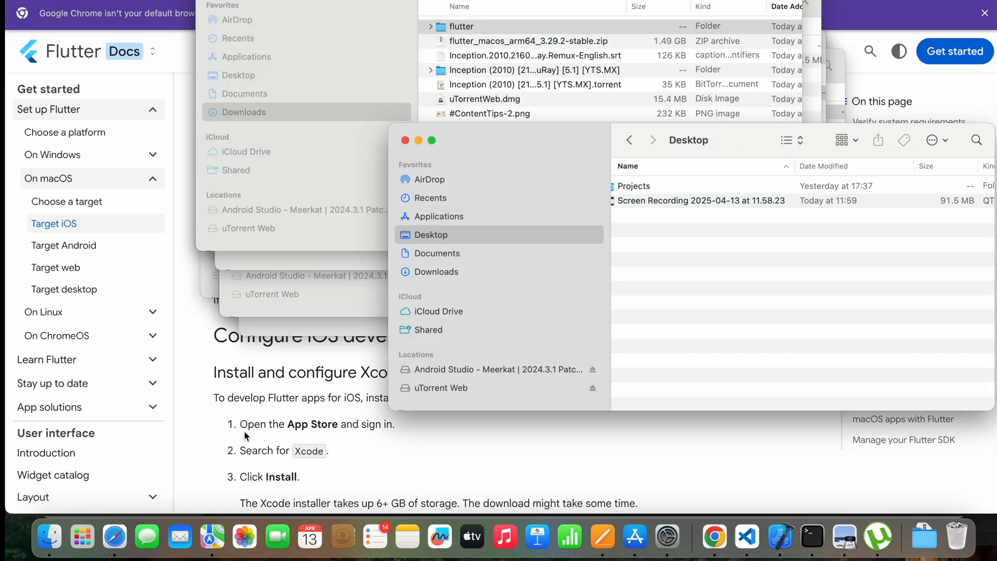
# Drag the extracted flutter folder from Downloads into the ashenishanka home folder
pyautogui.rightClick(49, 536)
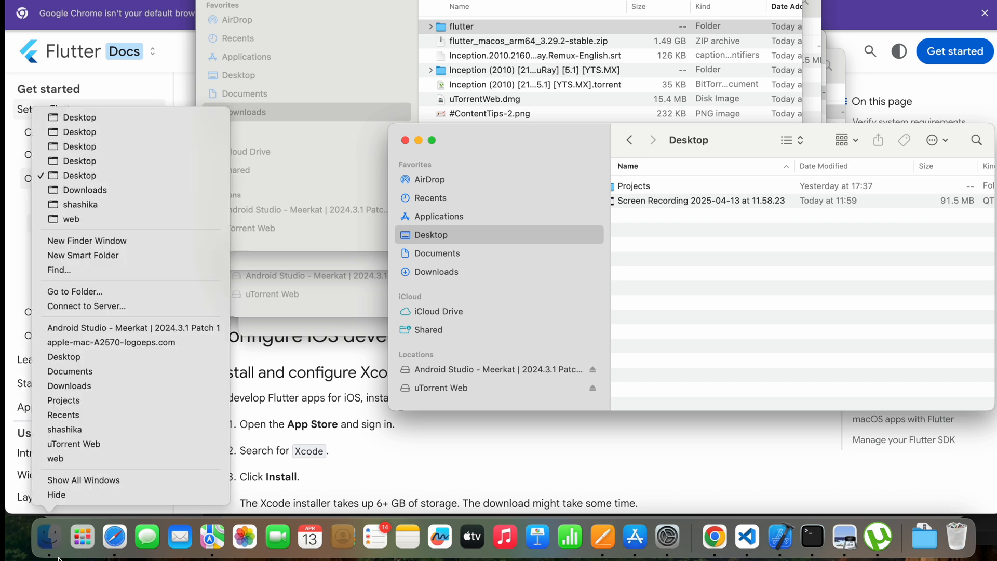
pyautogui.moveTo(63, 414)
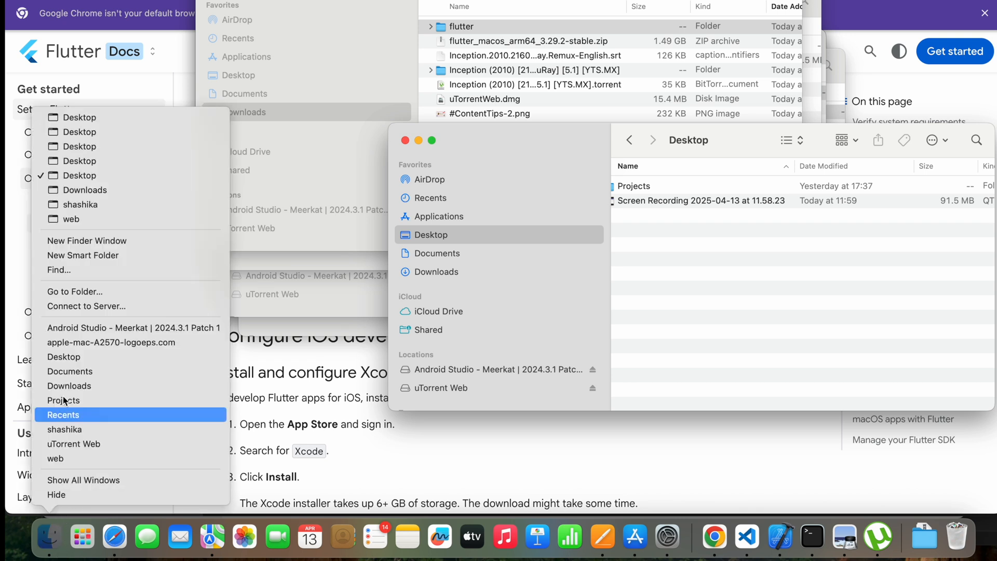
pyautogui.click(719, 184)
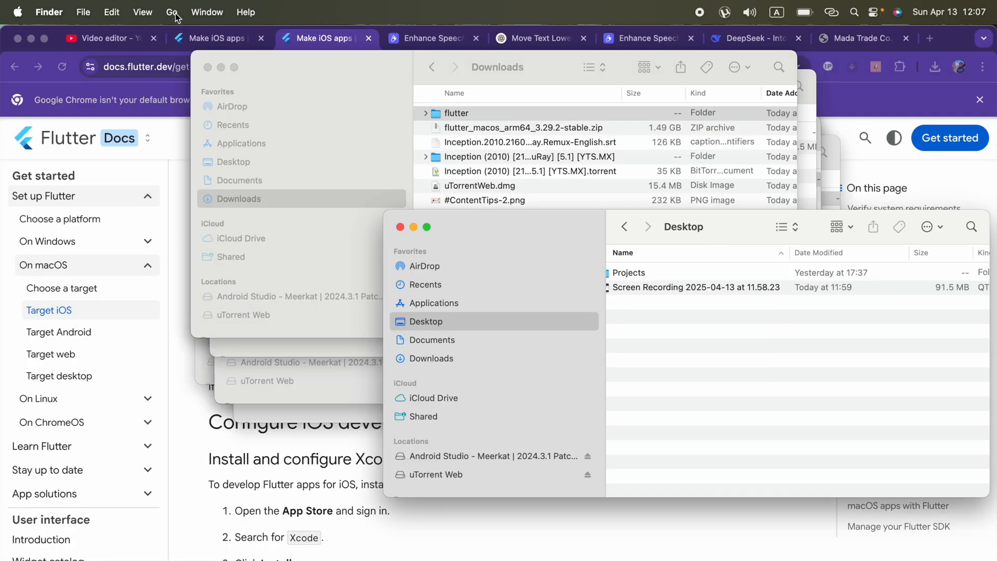
pyautogui.click(172, 12)
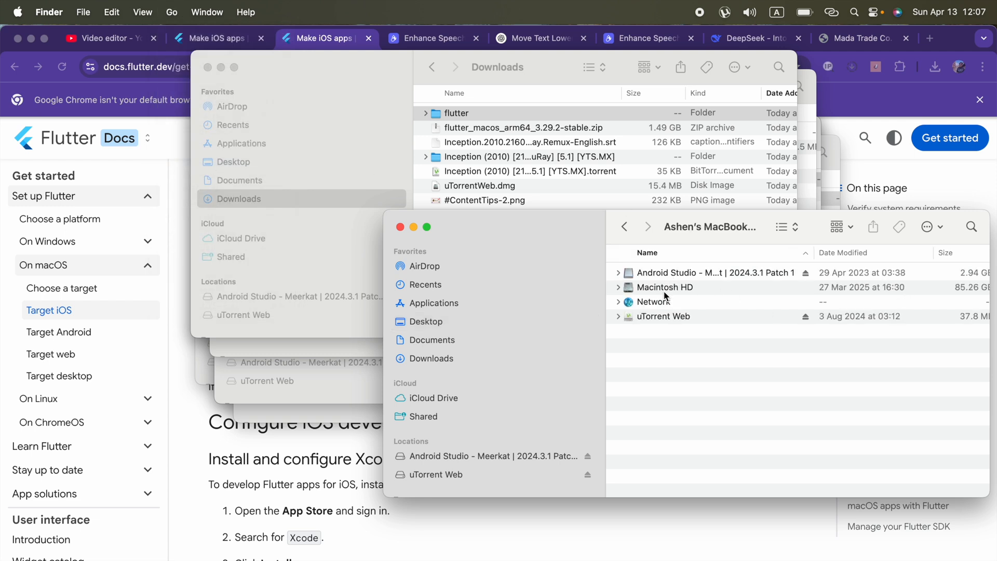
pyautogui.doubleClick(665, 287)
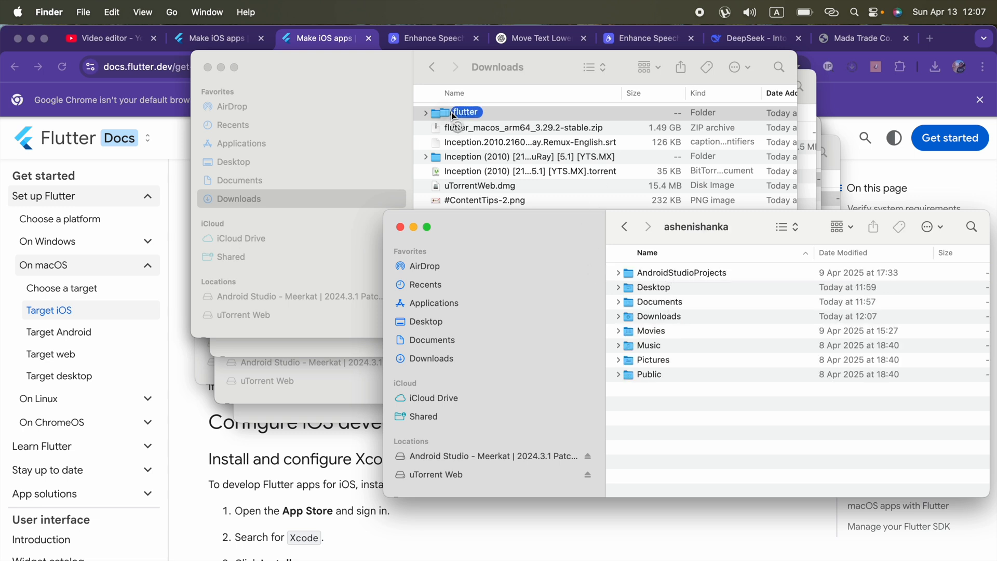
pyautogui.moveTo(455, 112); pyautogui.dragTo(677, 408)
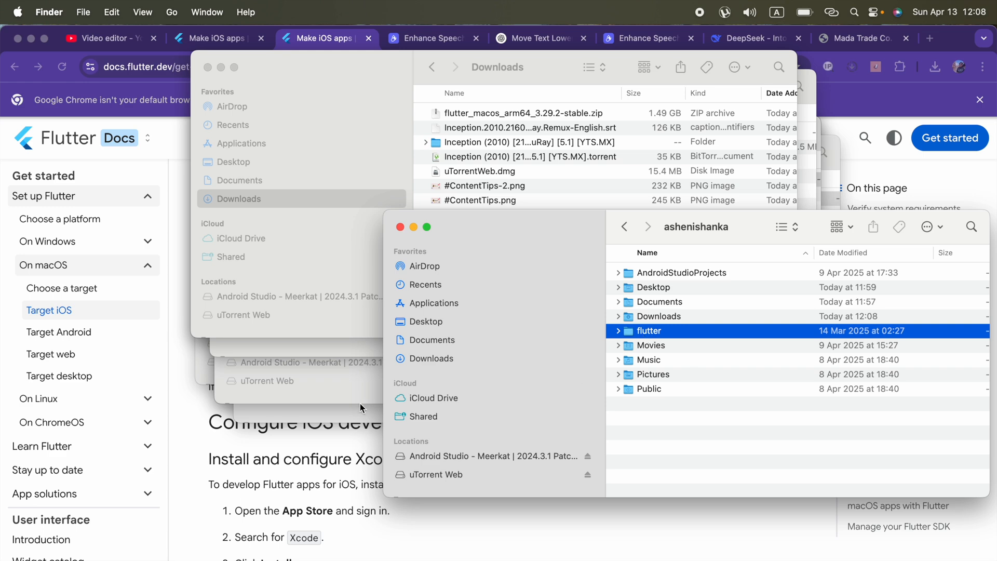
# Add a new folder named 'development' to the ashenishanka home folder
pyautogui.scroll(-3)
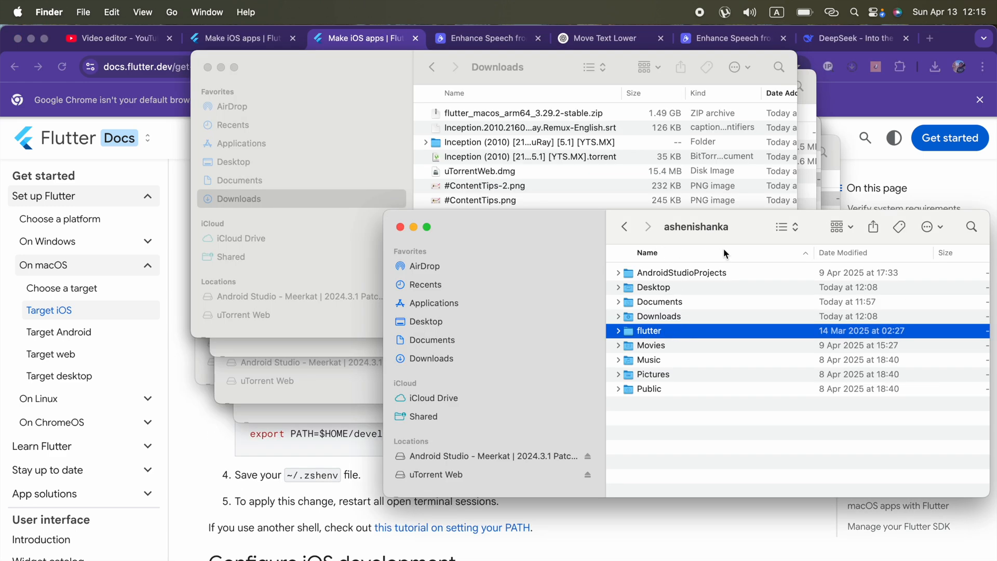
pyautogui.moveTo(706, 217)
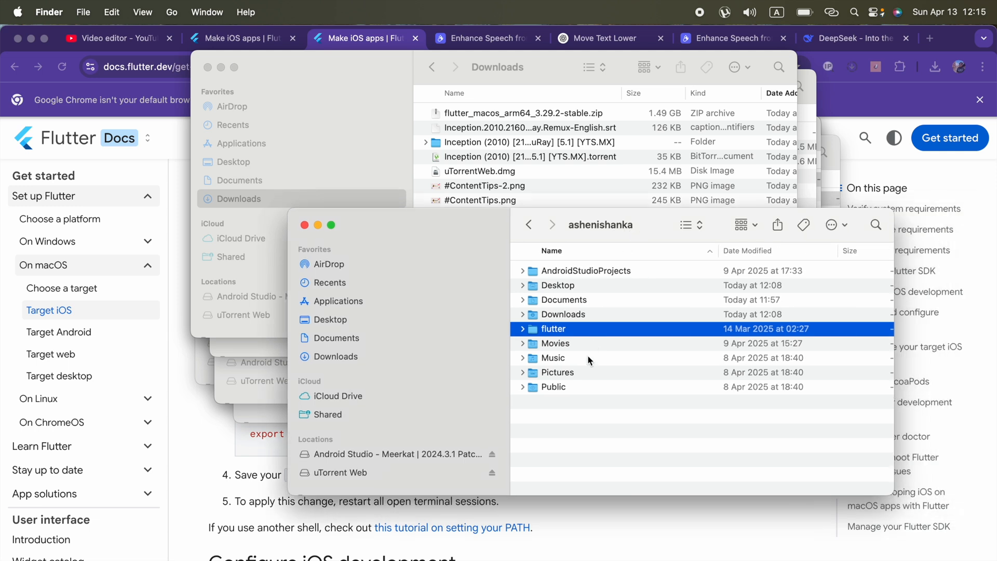
pyautogui.rightClick(589, 359)
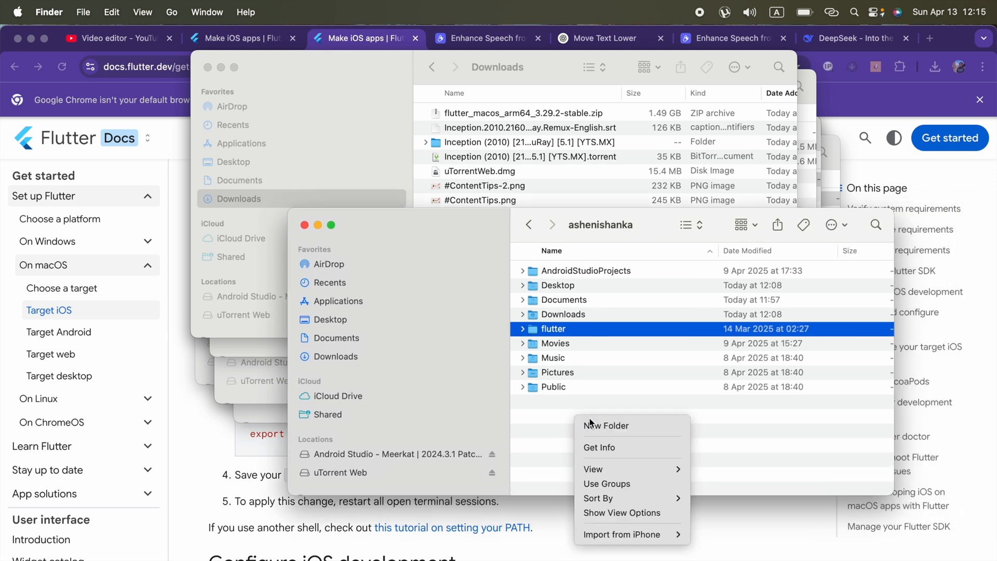
pyautogui.click(607, 426)
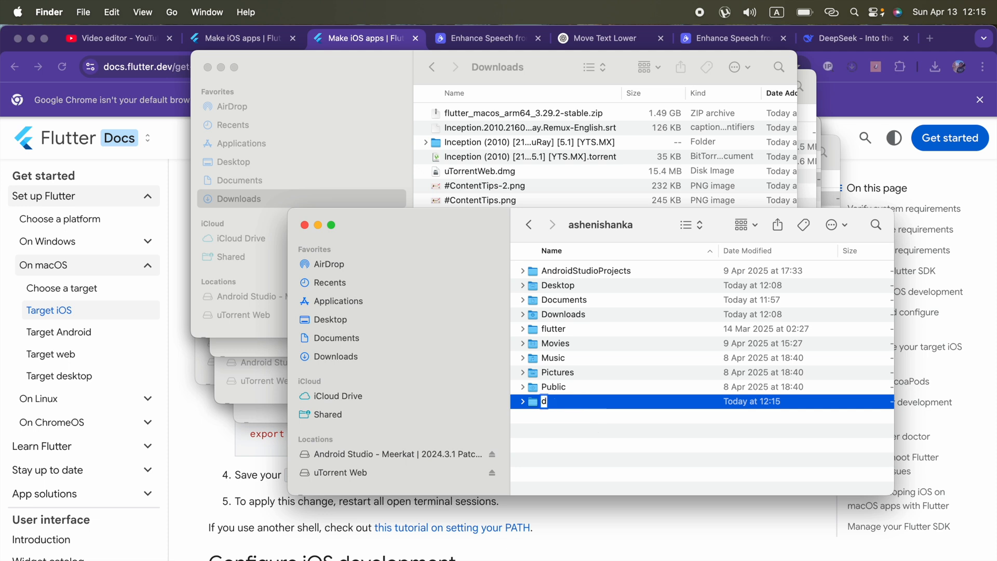
pyautogui.write('evelopment')
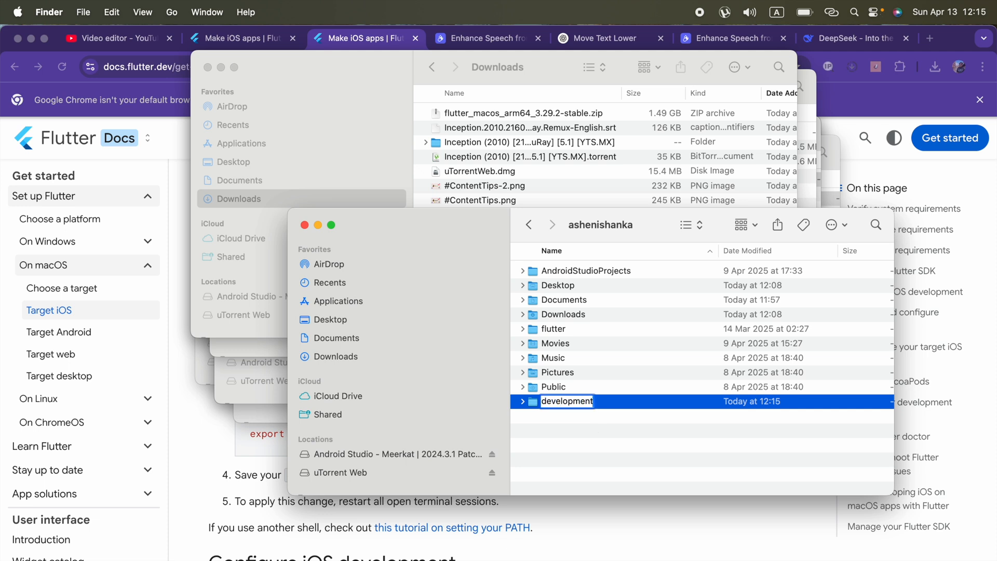
pyautogui.click(554, 343)
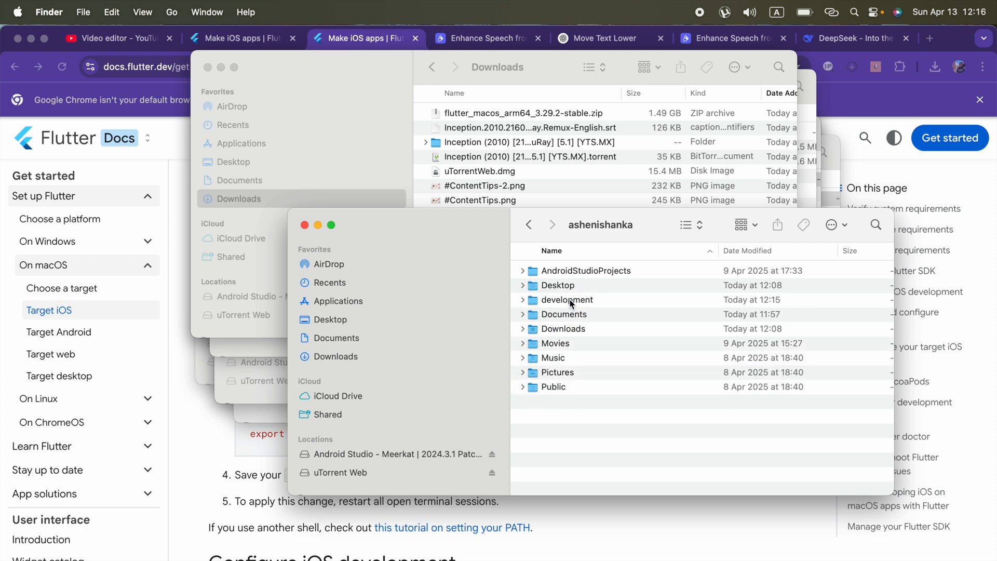
pyautogui.moveTo(568, 537)
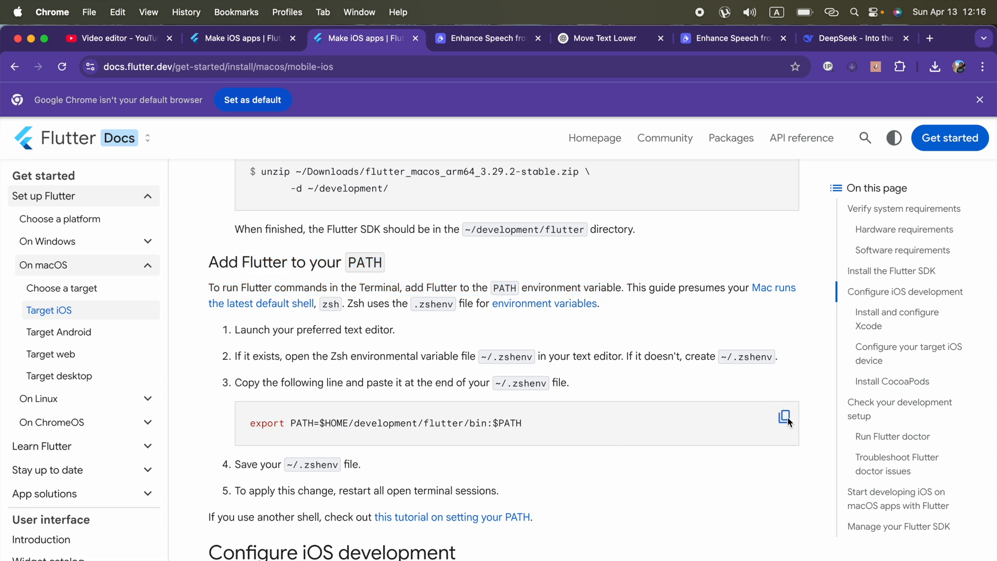
pyautogui.moveTo(486, 431)
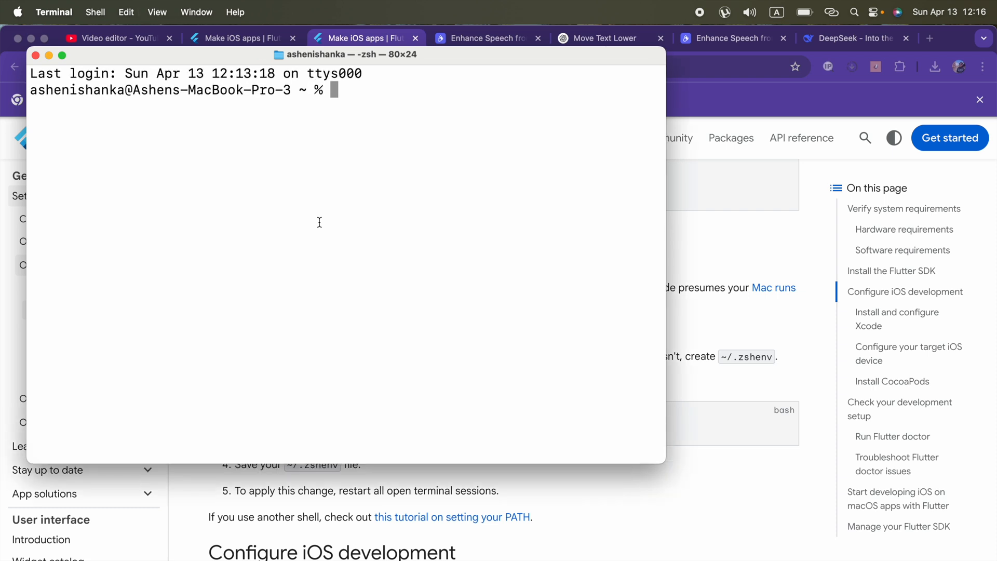
# Run 'echo $SHELL' and highlight zsh in the /bin/zsh output
pyautogui.write('echo')
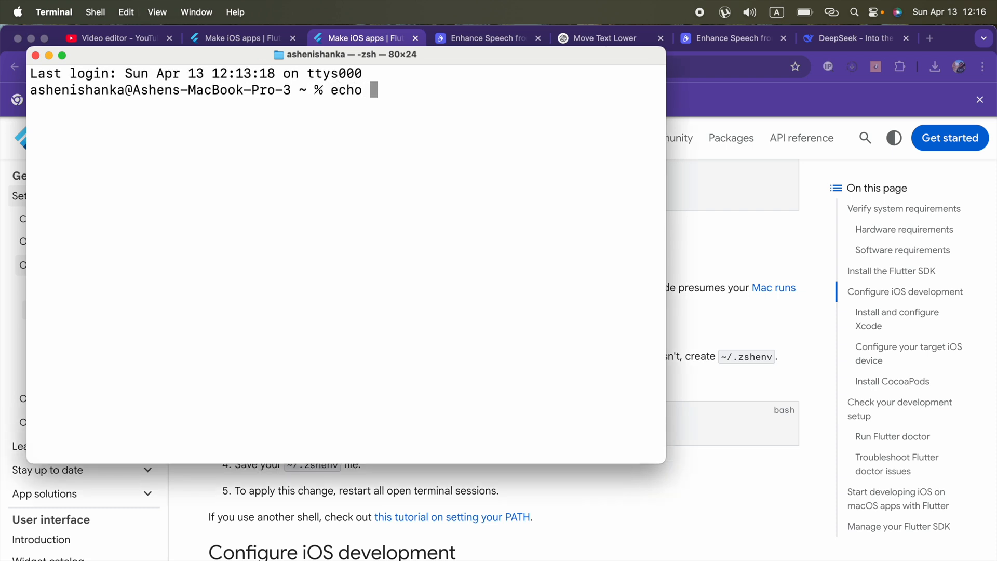
pyautogui.write('$SHELL')
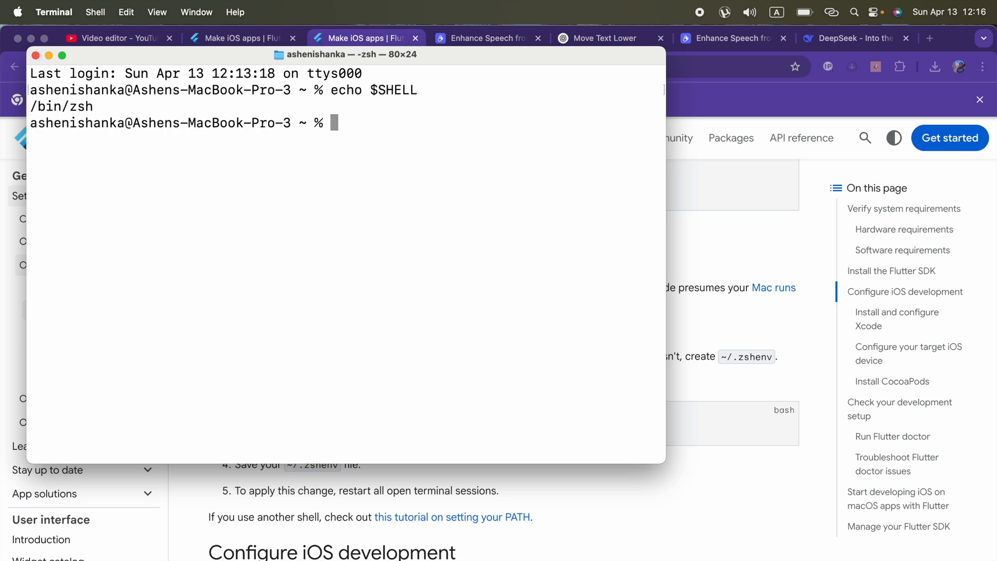
pyautogui.doubleClick(80, 106)
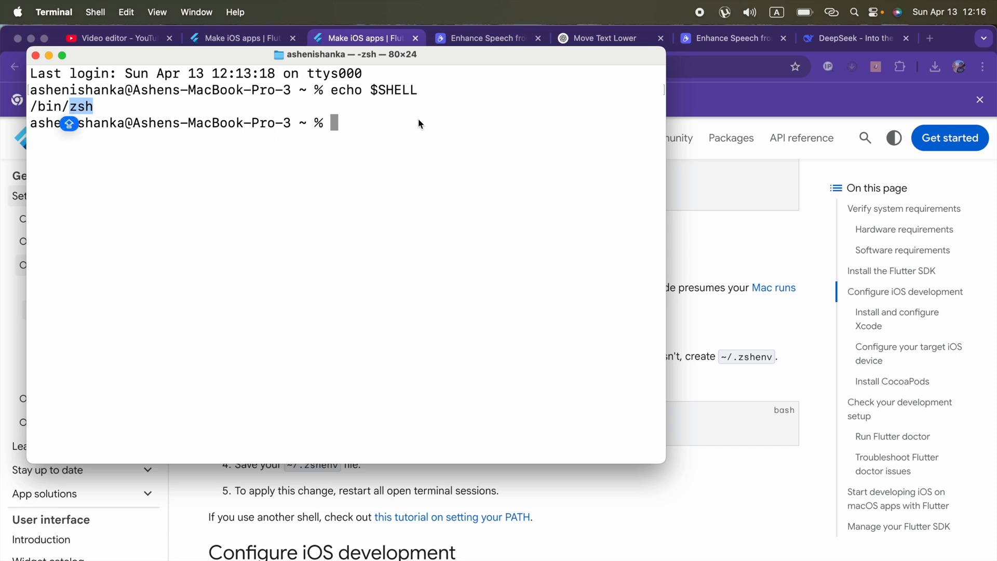
pyautogui.moveTo(408, 244)
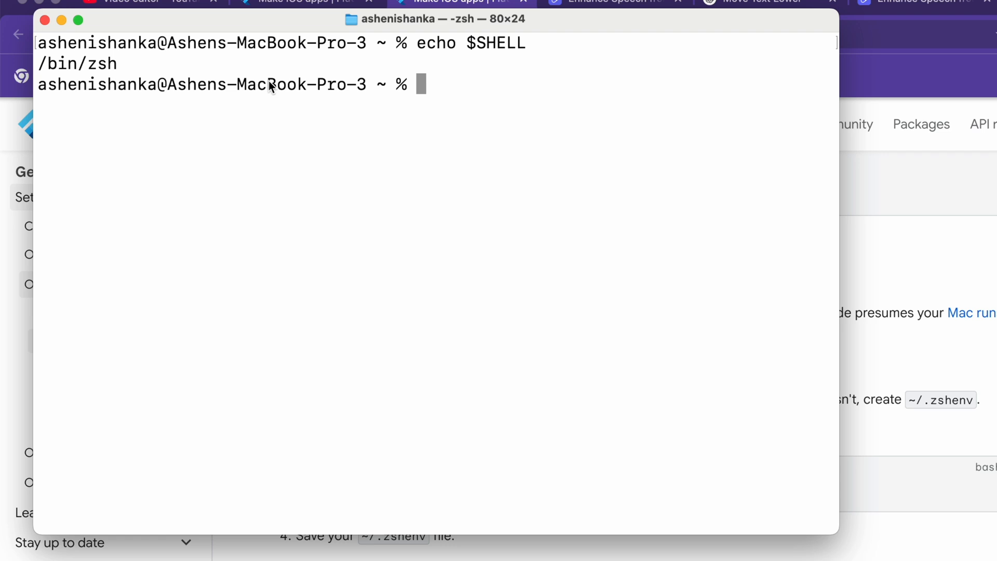
# Run echo 'export PATH=$HOME/development/flutter/bin:$PATH' >> ~/.zshrc
pyautogui.write('e')
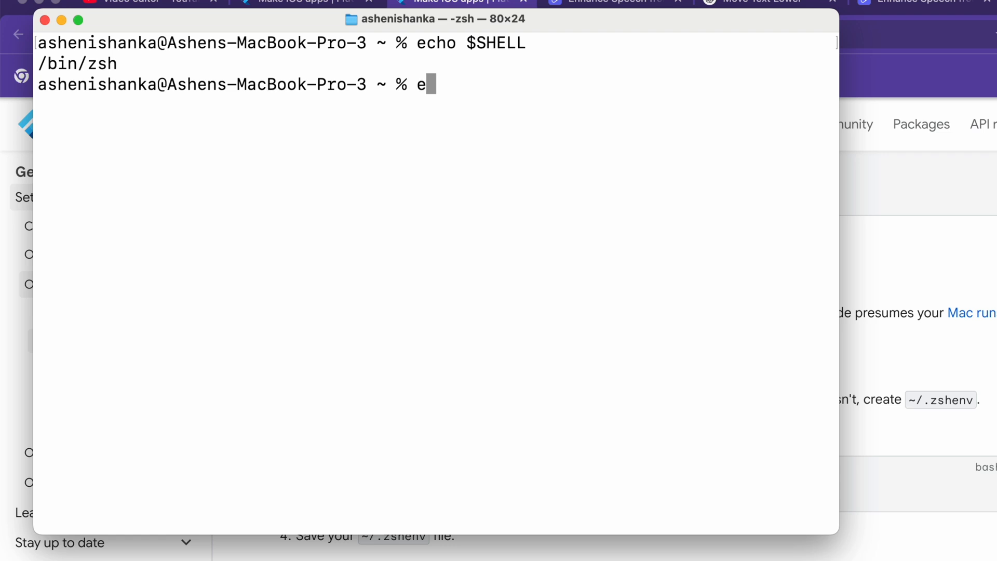
pyautogui.write('cho')
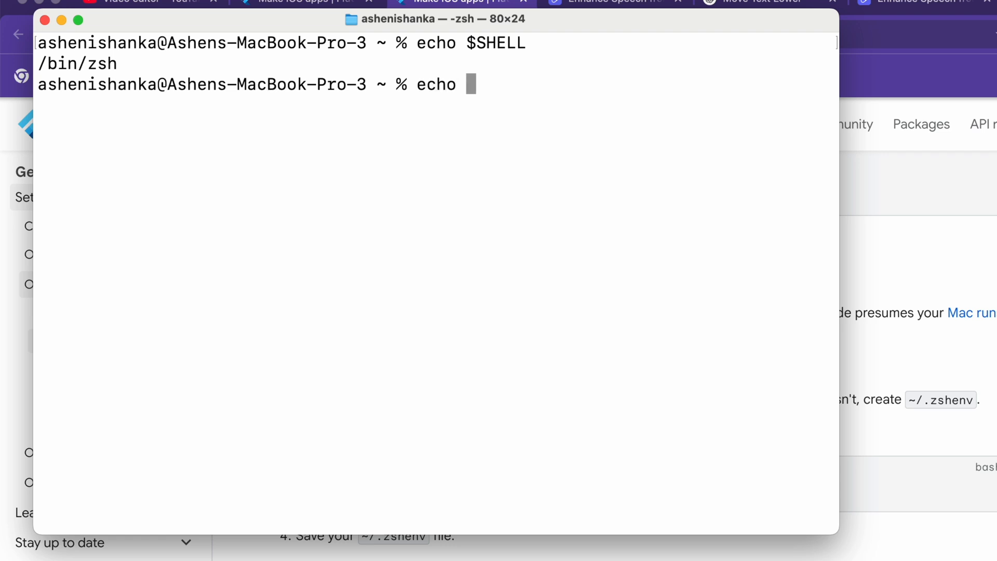
pyautogui.write("'")
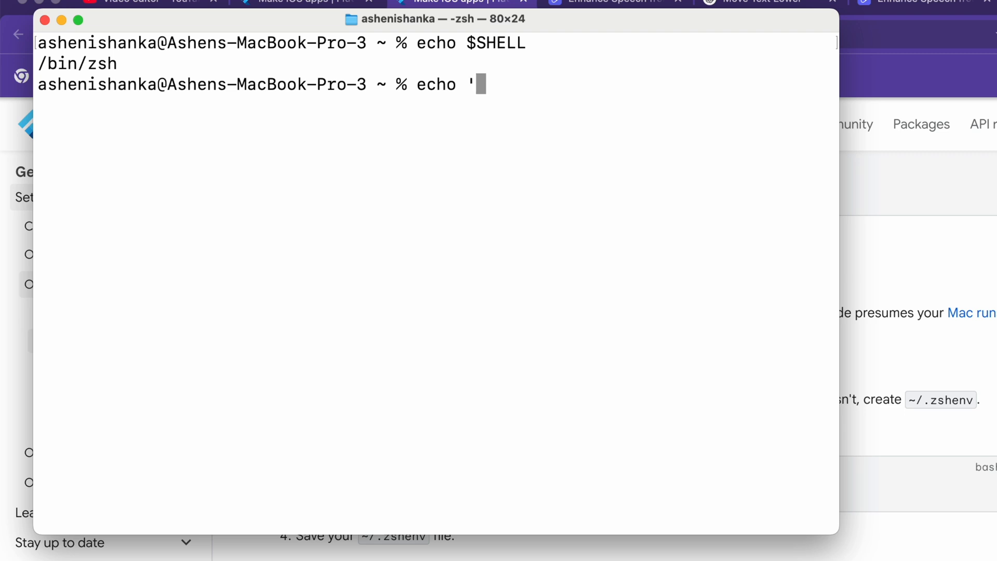
pyautogui.moveTo(709, 340)
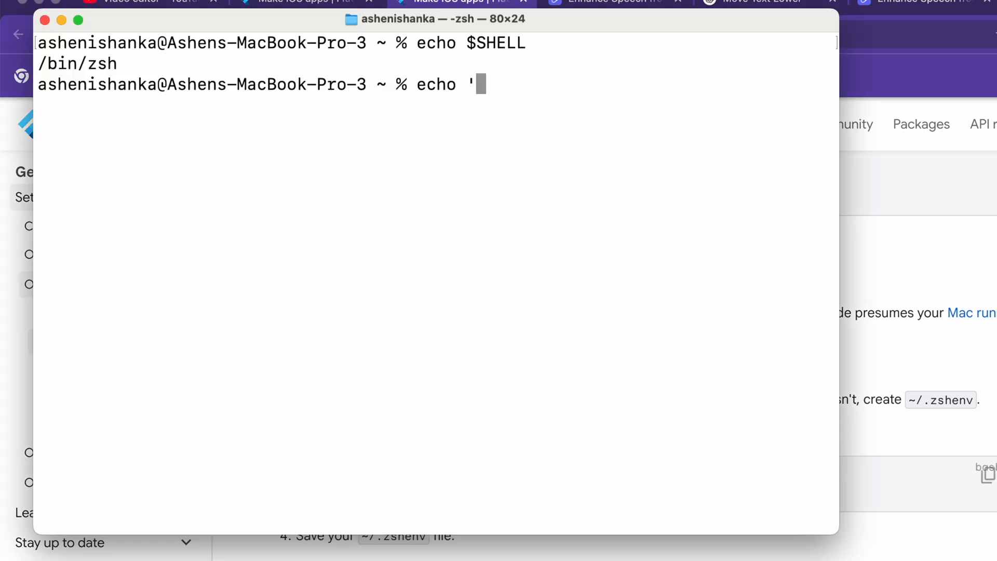
pyautogui.write("export PATH=$HOME/development/flutter/bin:$PATH'")
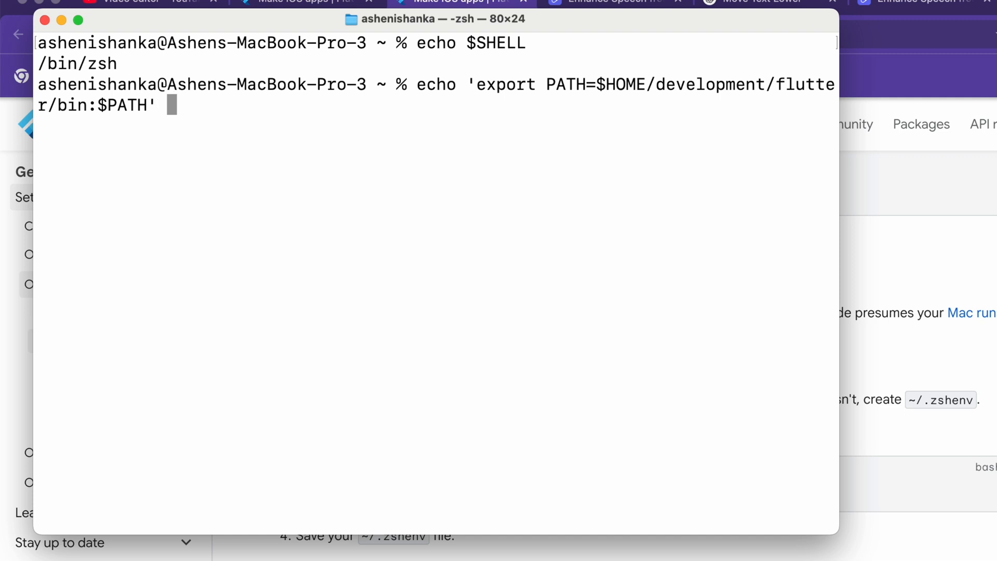
pyautogui.write('>>')
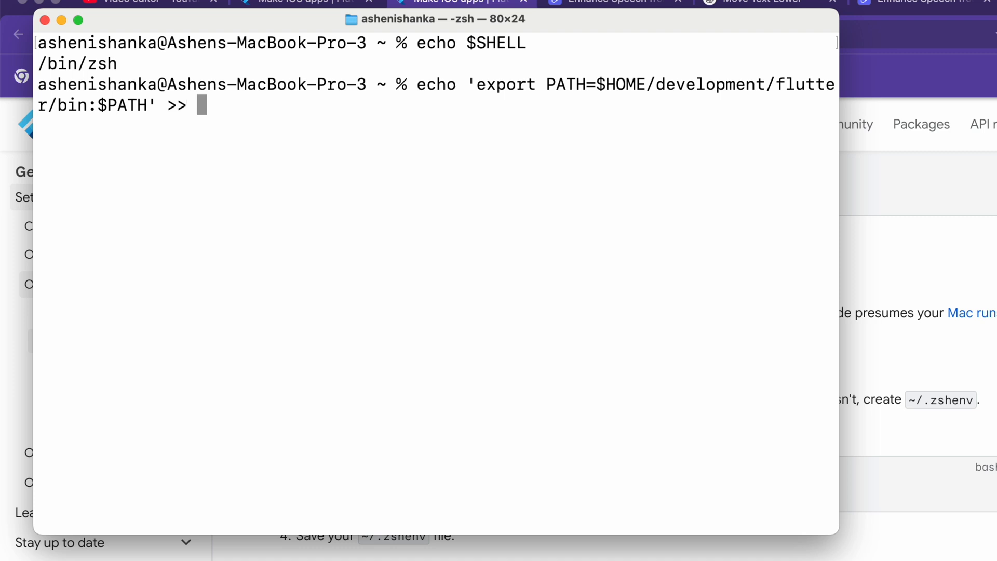
pyautogui.moveTo(421, 92)
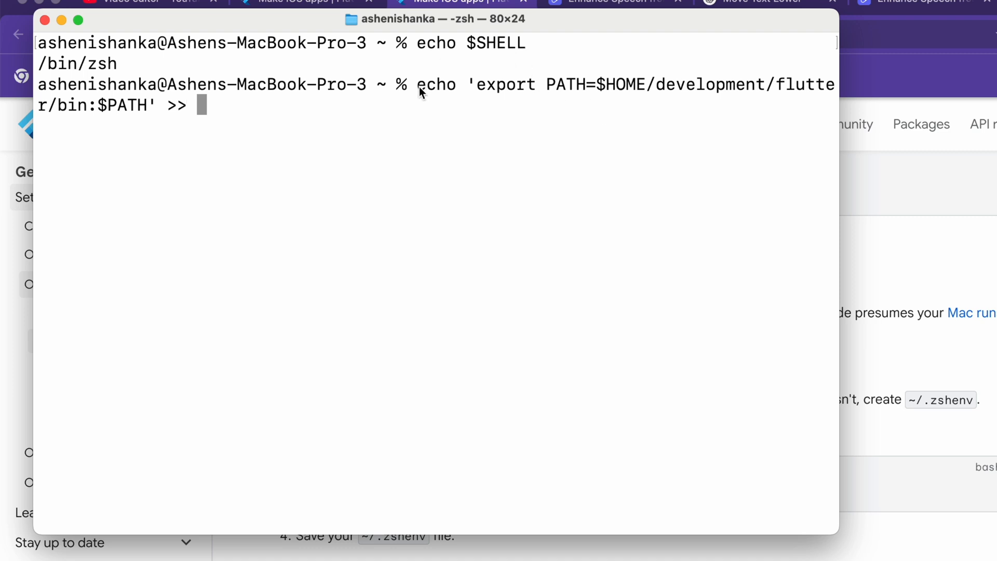
pyautogui.moveTo(485, 85); pyautogui.dragTo(611, 85)
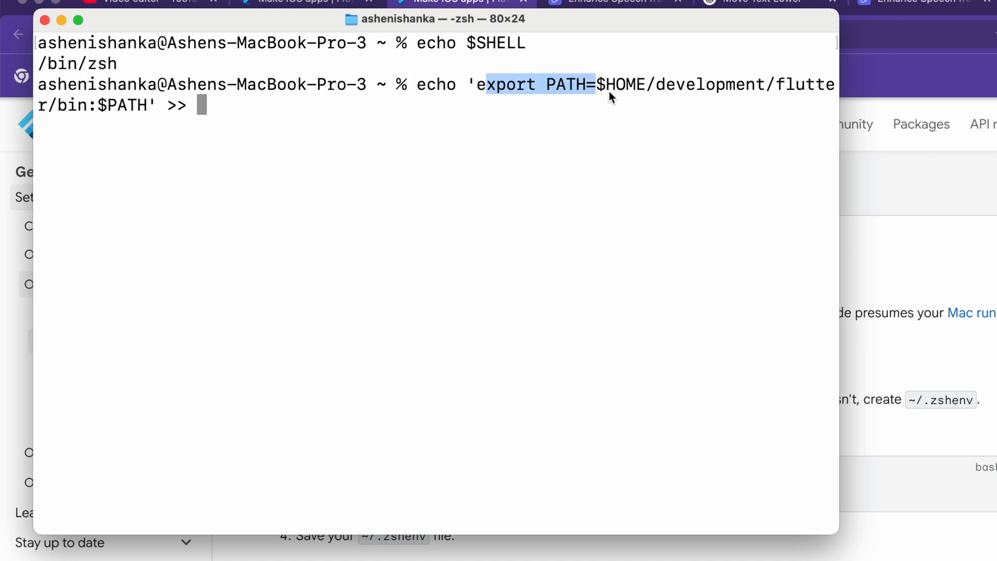
pyautogui.moveTo(273, 133)
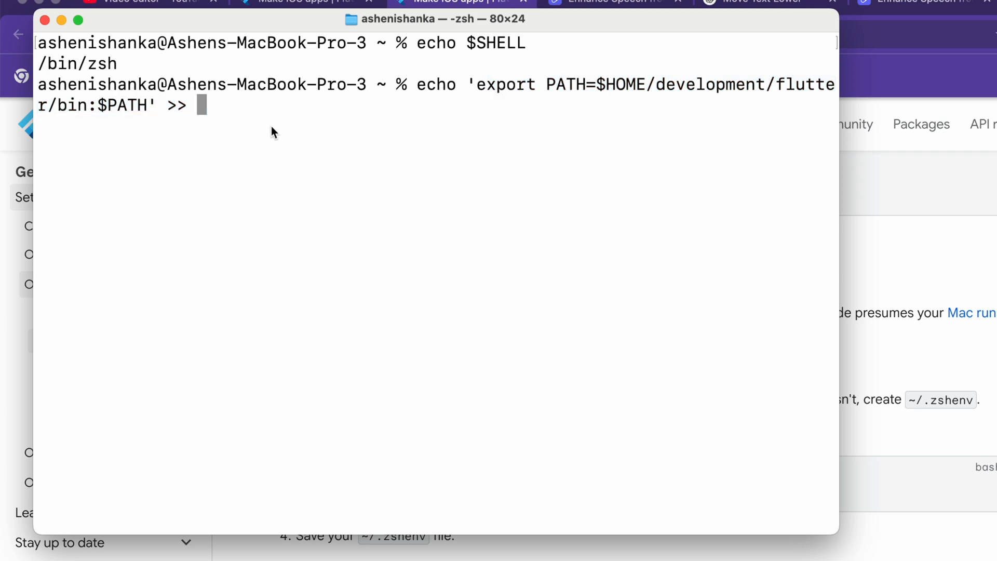
pyautogui.write('~')
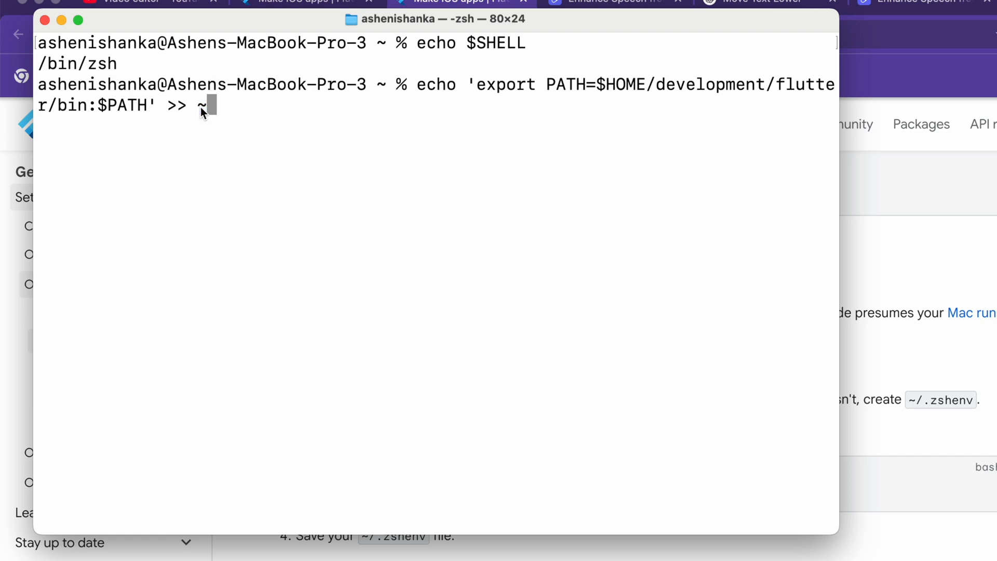
pyautogui.write('/.')
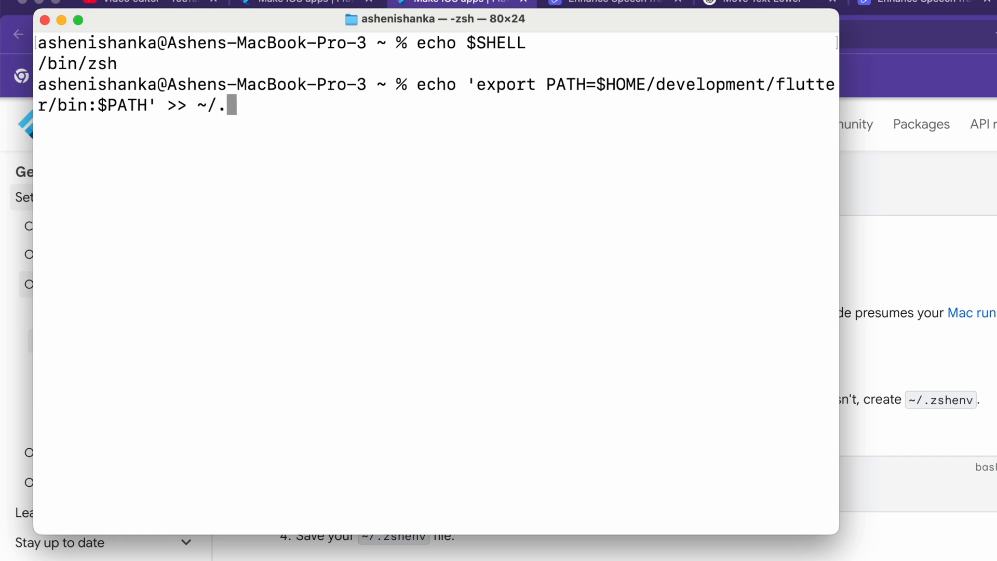
pyautogui.write('zshr')
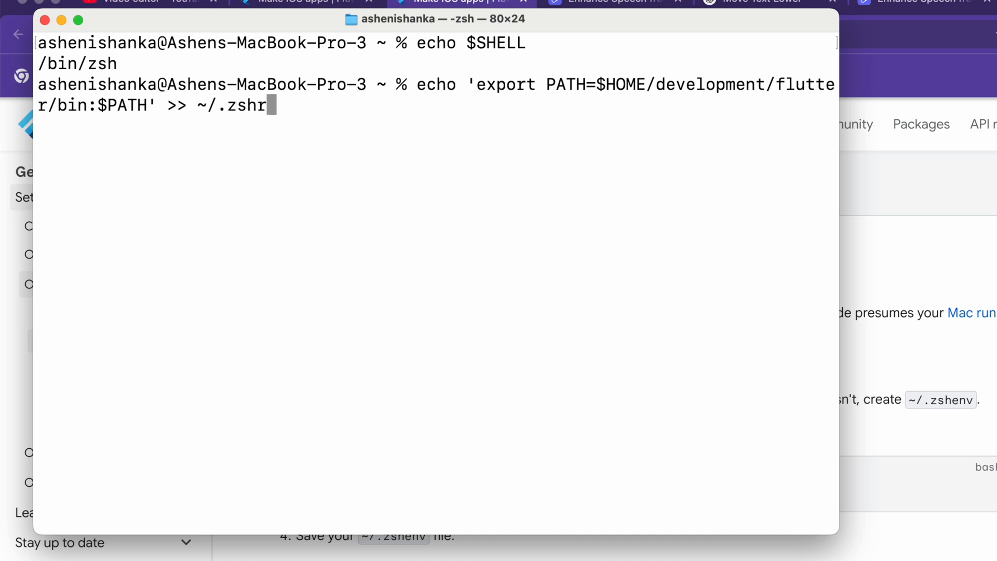
pyautogui.write('c')
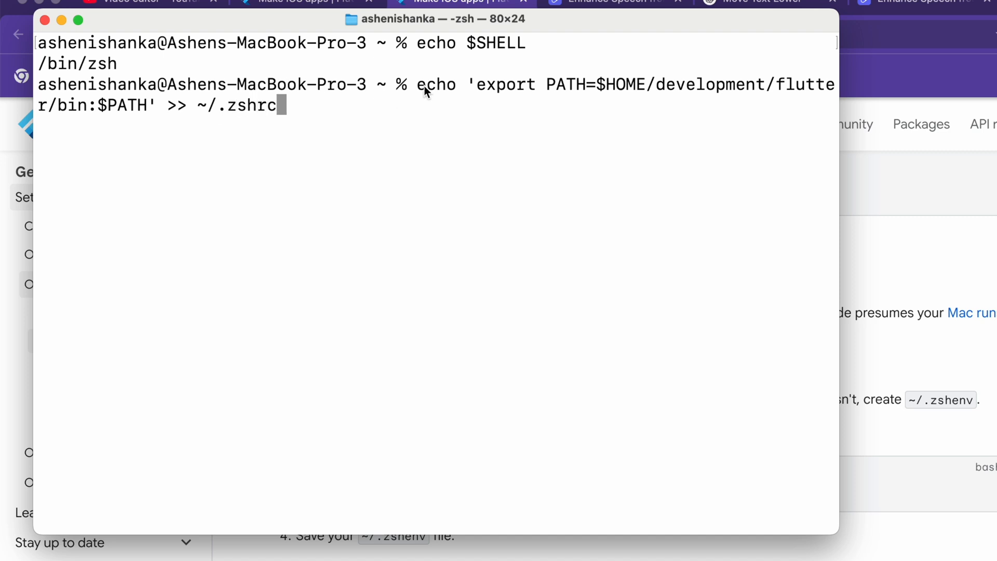
pyautogui.moveTo(418, 84); pyautogui.dragTo(277, 105)
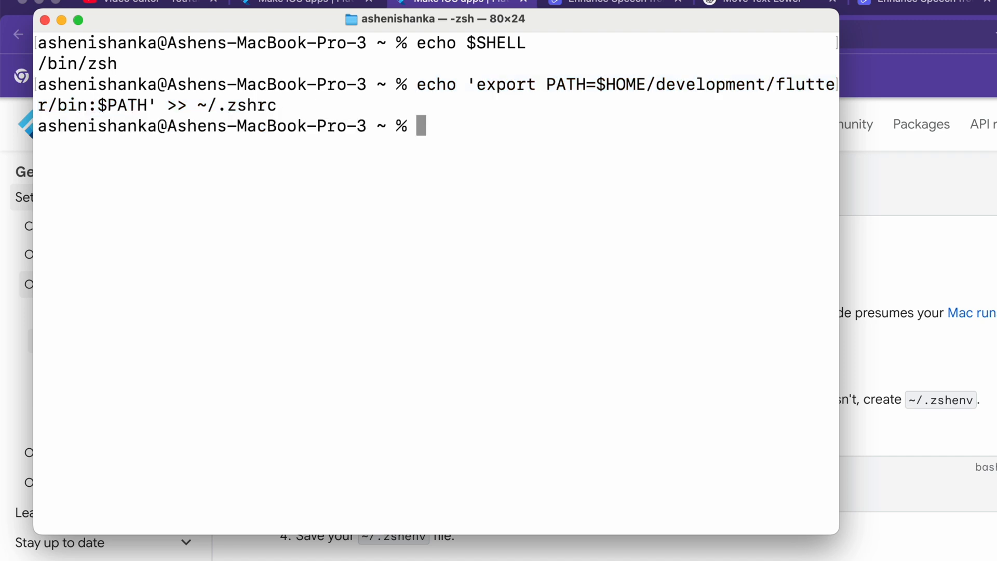
# Run 'source ~/.zshrc', then run 'flutter' to show its help and telemetry notice
pyautogui.write('sa')
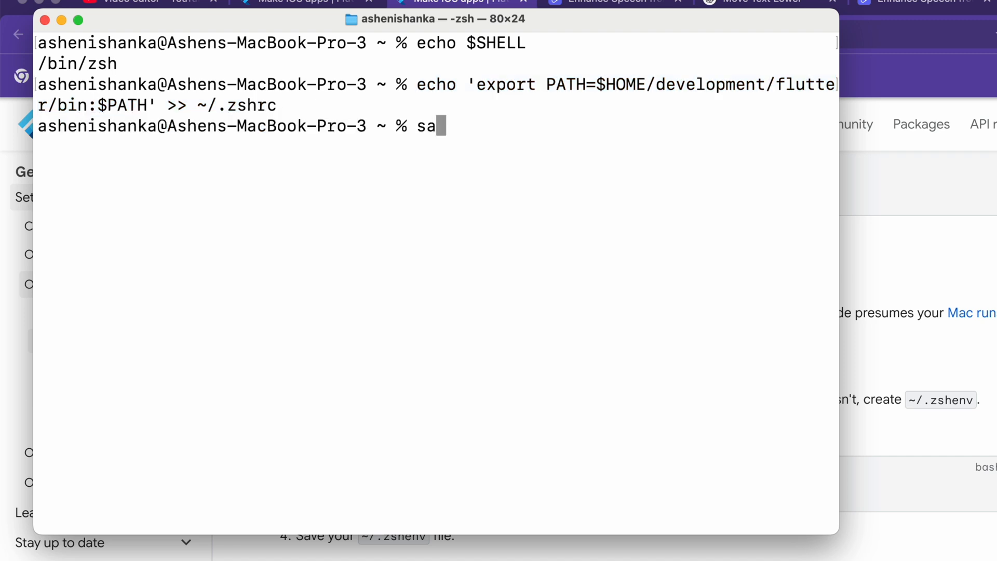
pyautogui.write('ource')
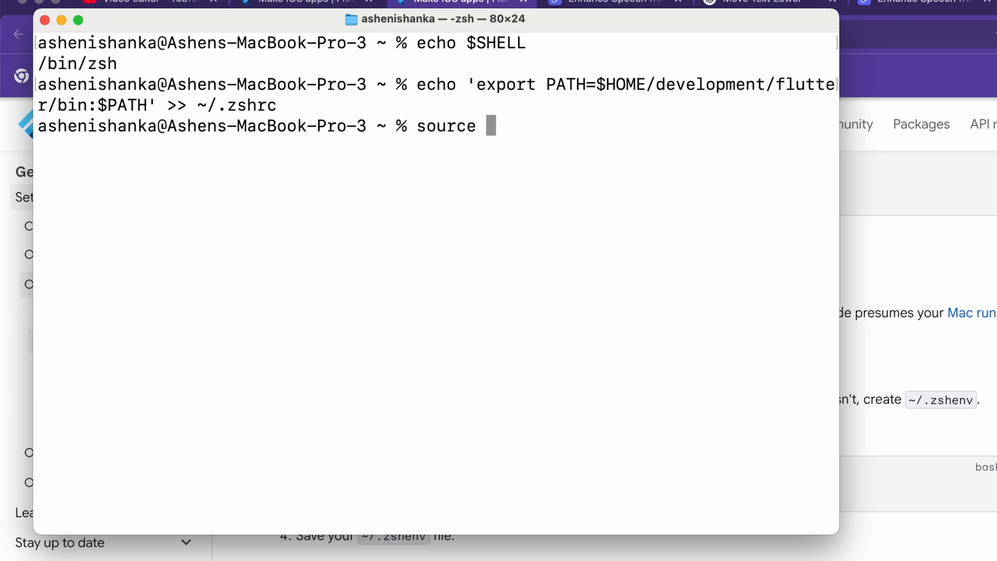
pyautogui.write('~')
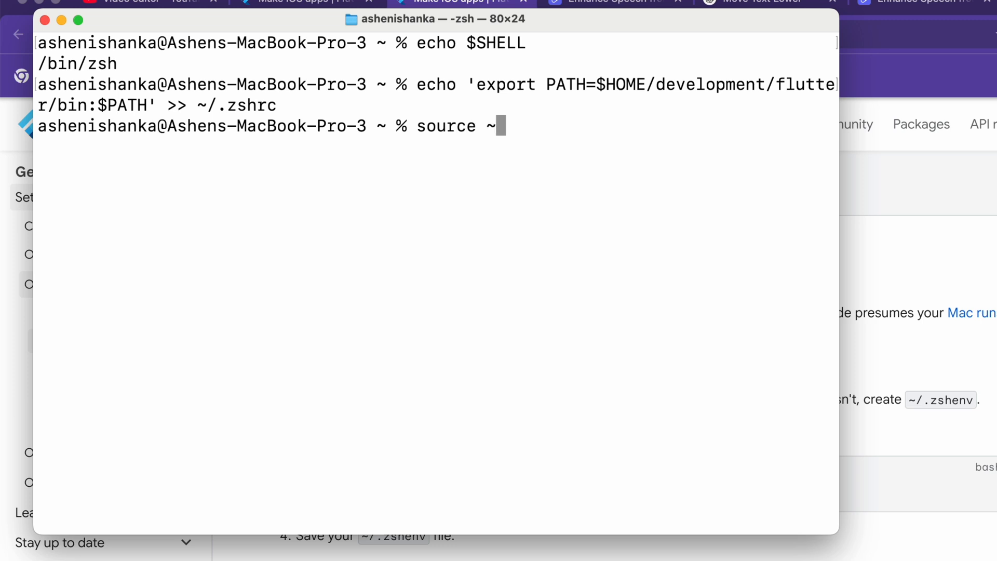
pyautogui.write('/.')
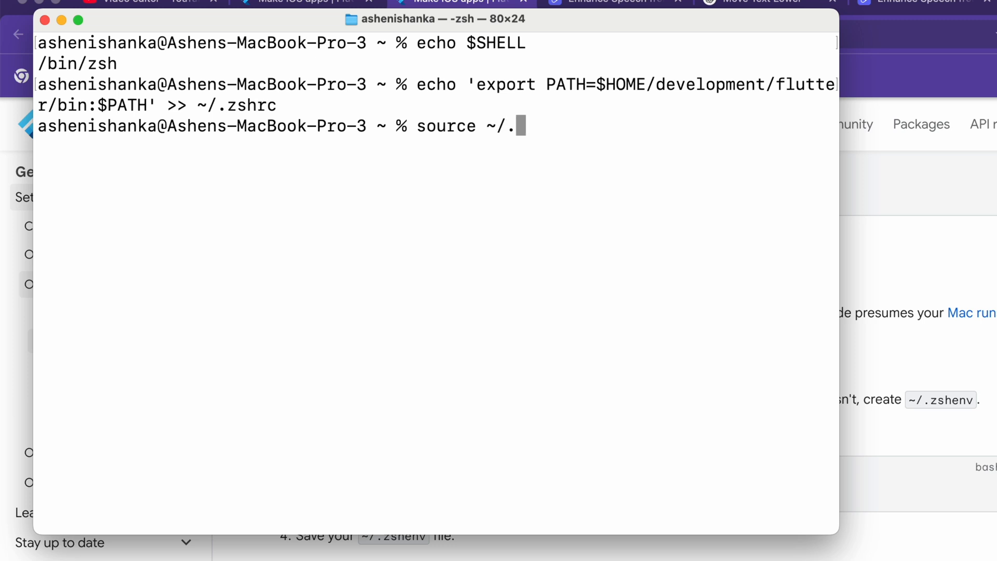
pyautogui.write('zs')
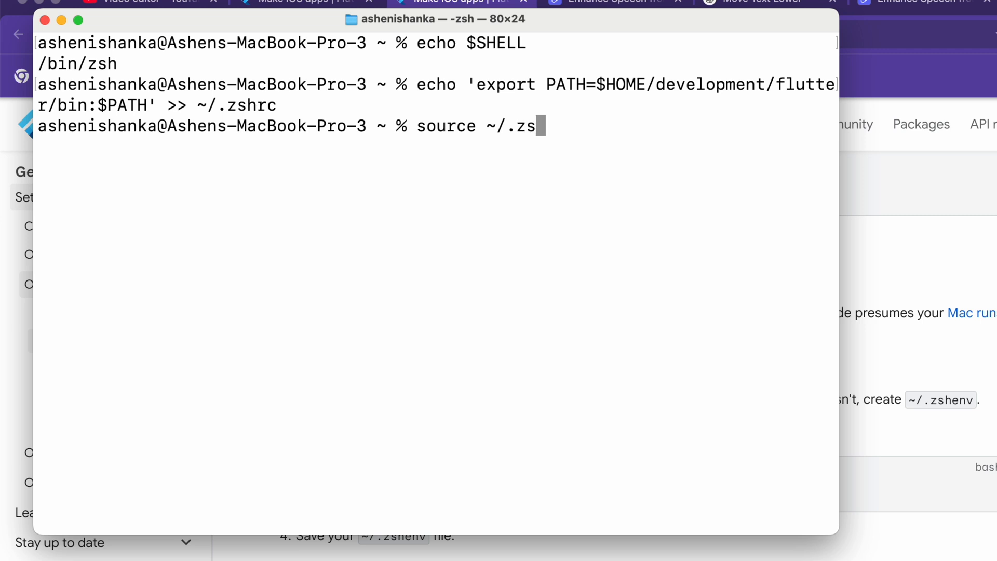
pyautogui.write('hrc')
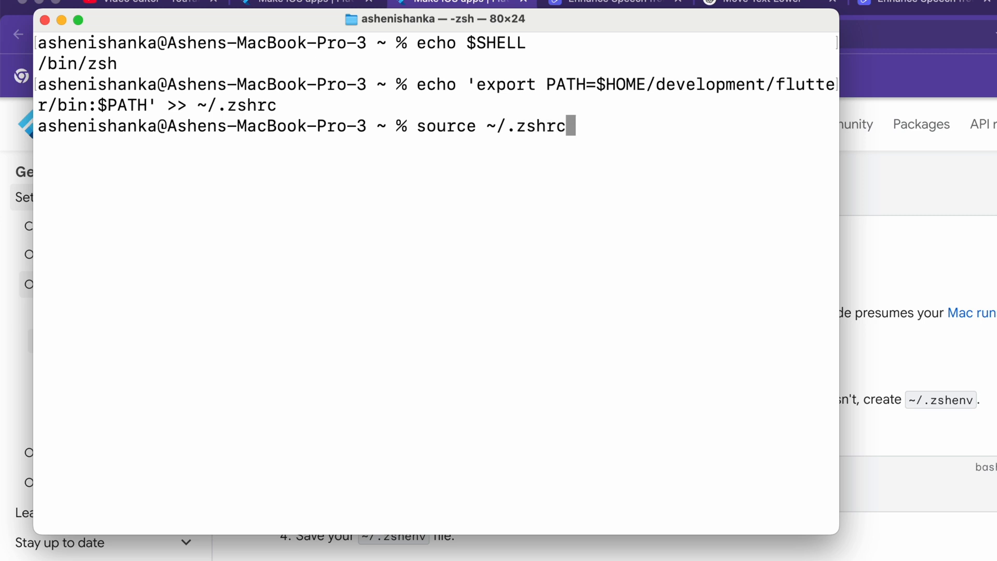
pyautogui.write('fl')
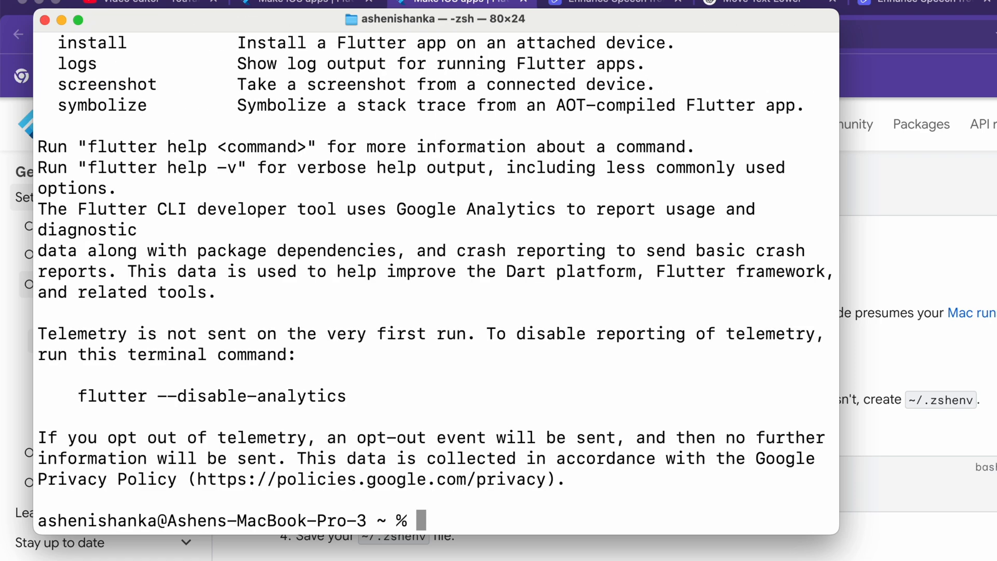
# Change to downloads, clear, and attempt 'flutter create Hello_World', allowing Downloads access
pyautogui.write('cd')
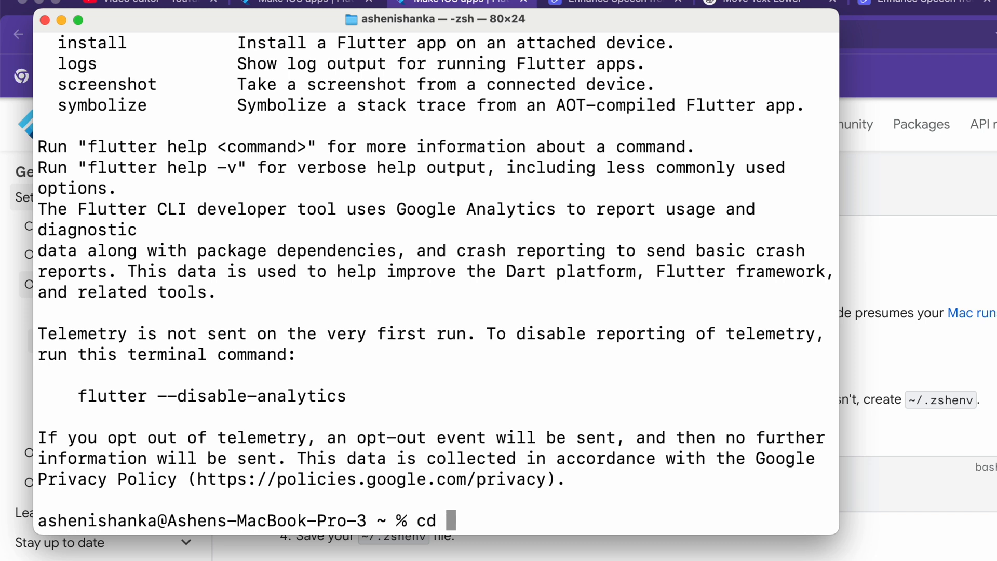
pyautogui.write('downloads')
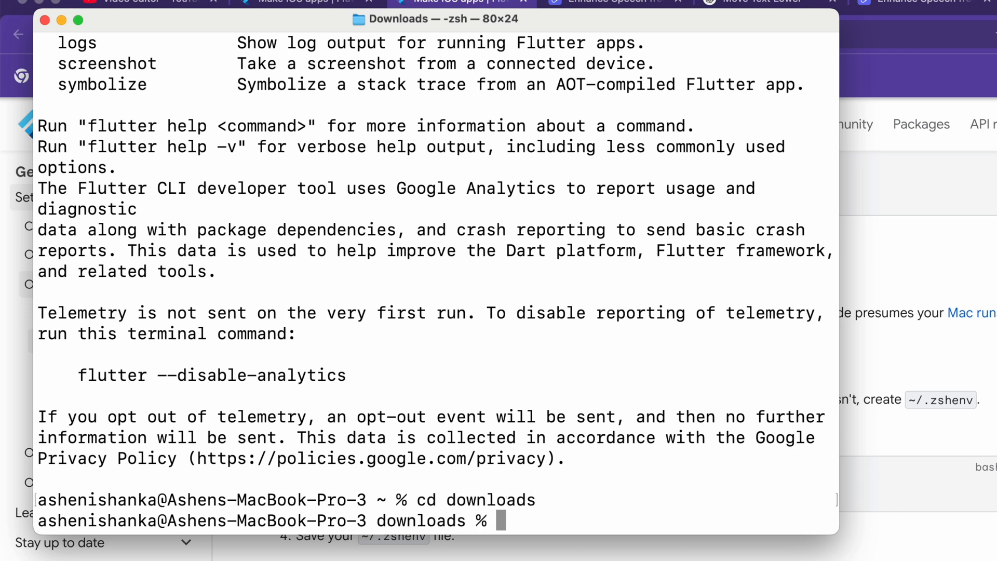
pyautogui.write('clear')
pyautogui.write('flutter c')
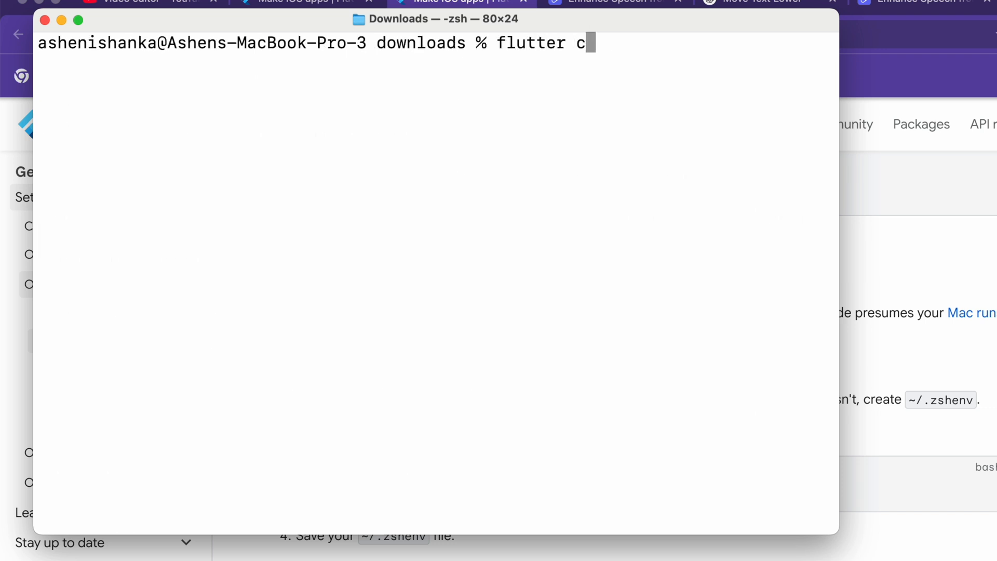
pyautogui.write('reate He')
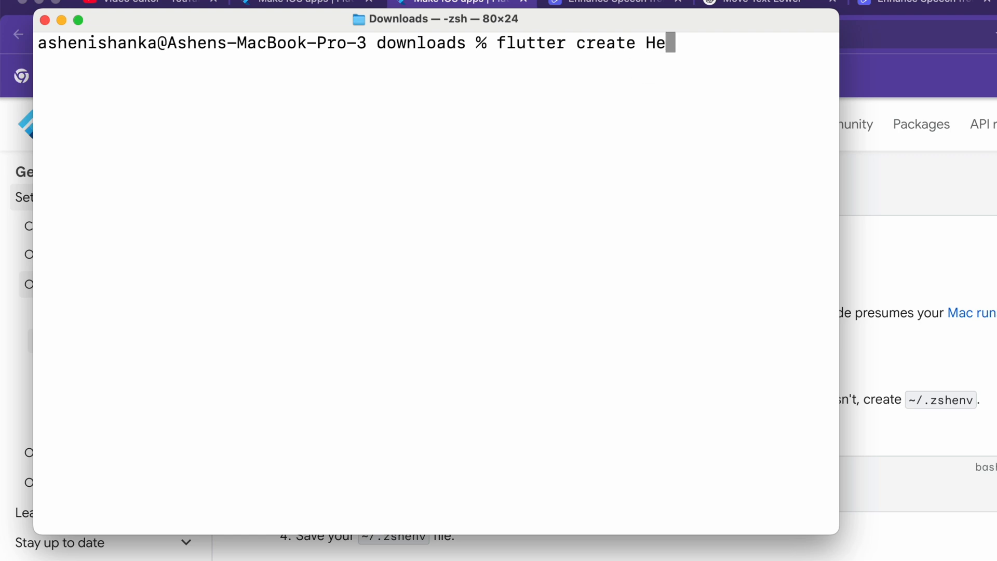
pyautogui.write('llo_World')
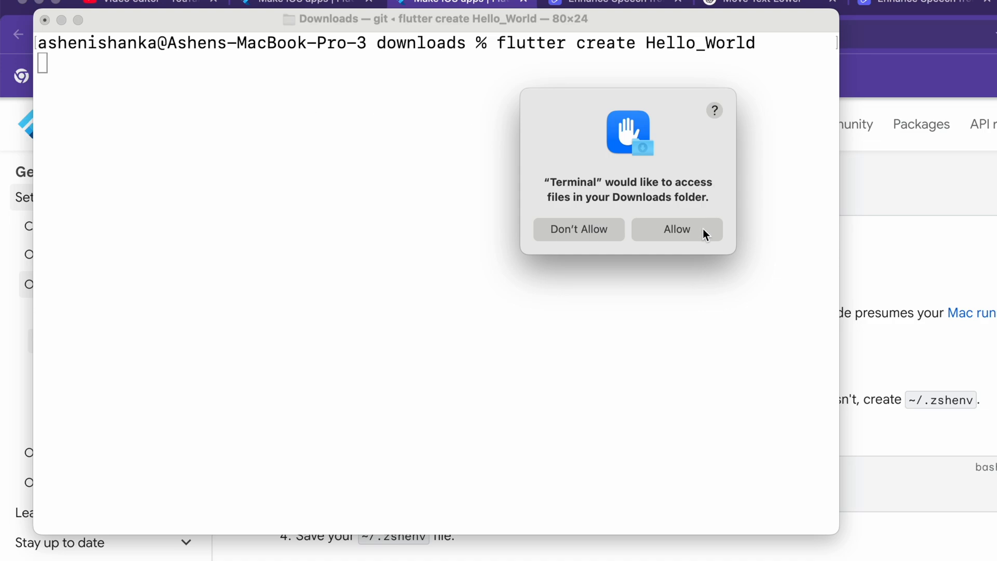
pyautogui.click(677, 229)
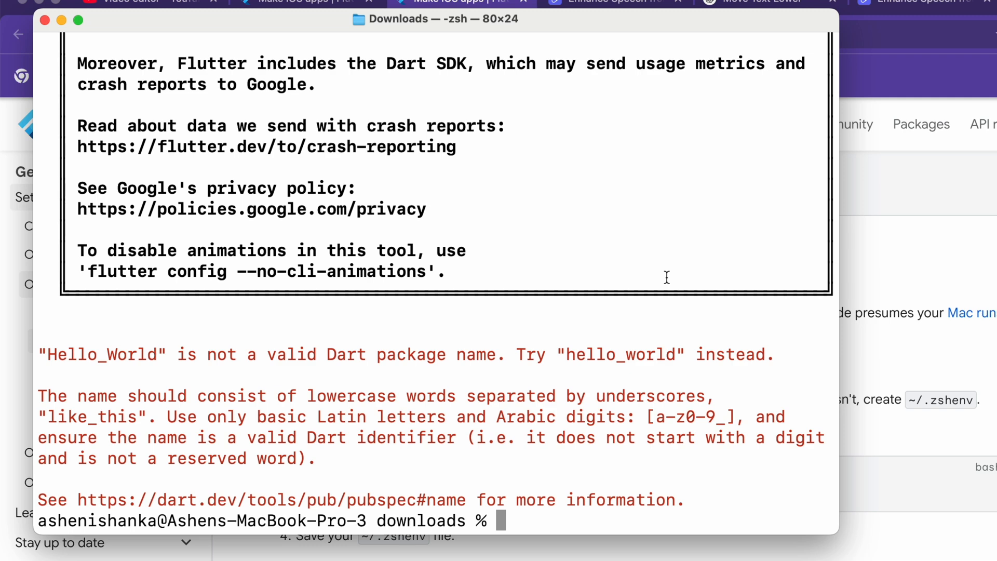
# Run 'flutter create hello_world' in lowercase, generating 130 project files
pyautogui.write('flutter create Hello_Wo')
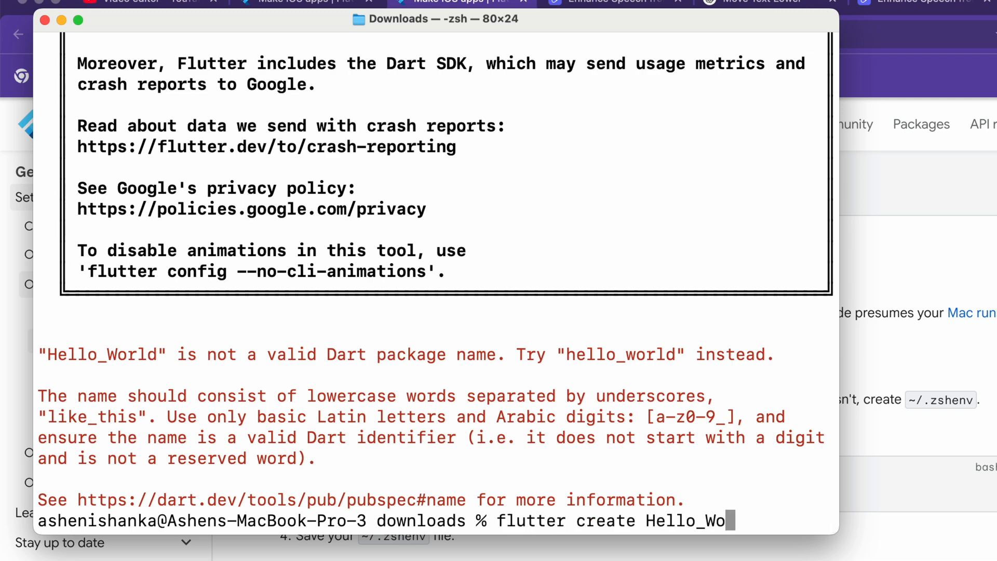
pyautogui.press('backspace')
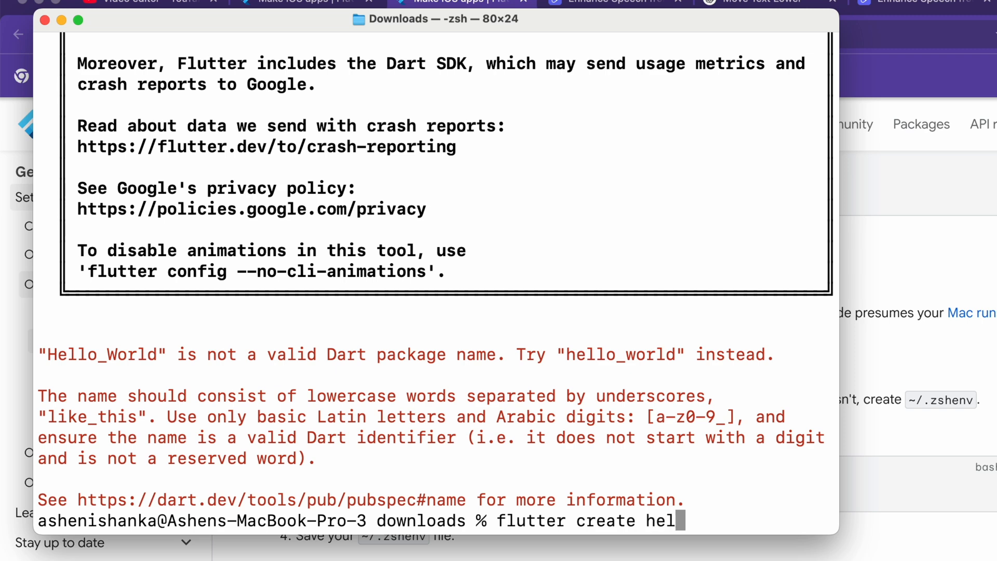
pyautogui.write('lo_world')
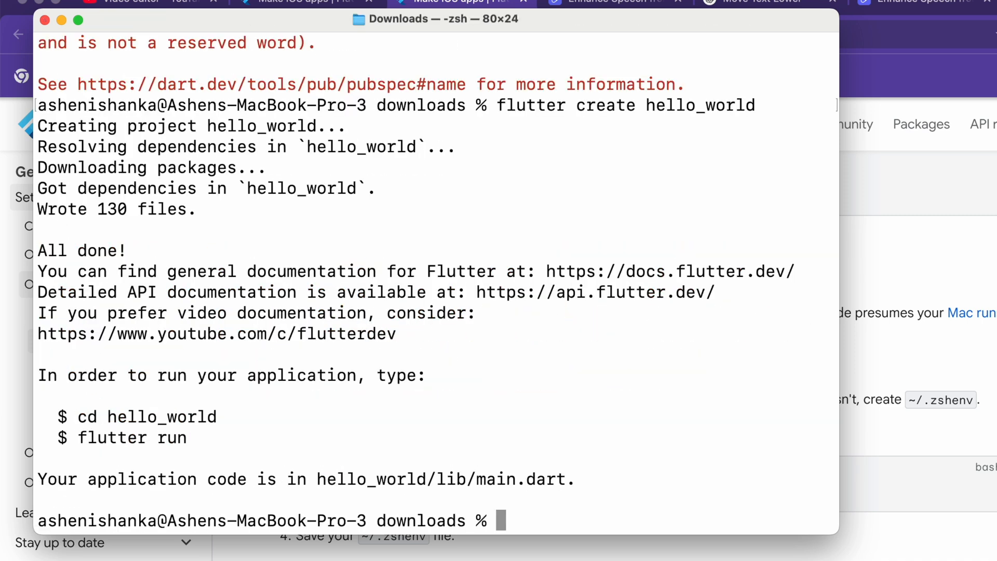
# Change into hello_world and run 'flutter run', choosing device 3, Chrome (web)
pyautogui.write('cd f')
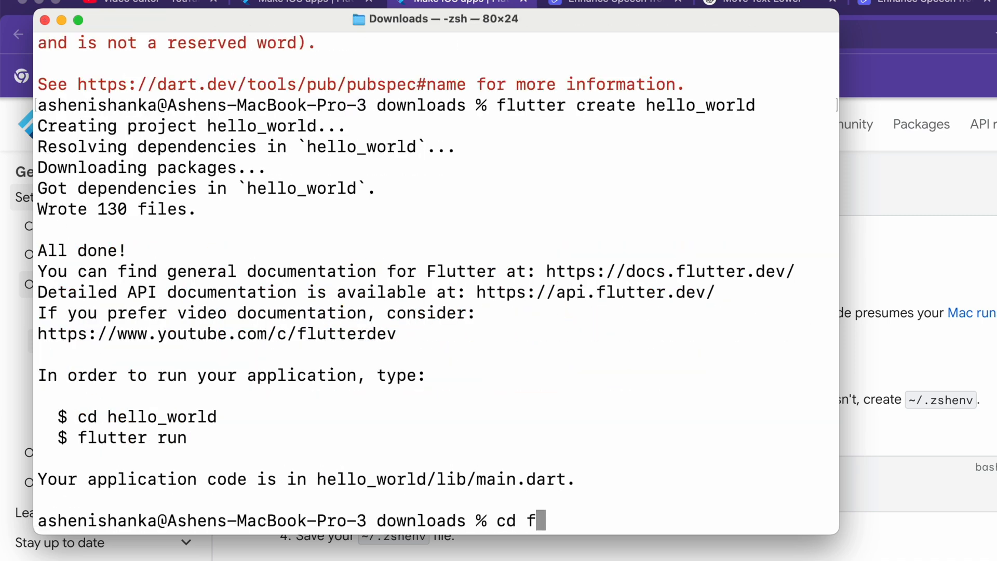
pyautogui.write('hello_world')
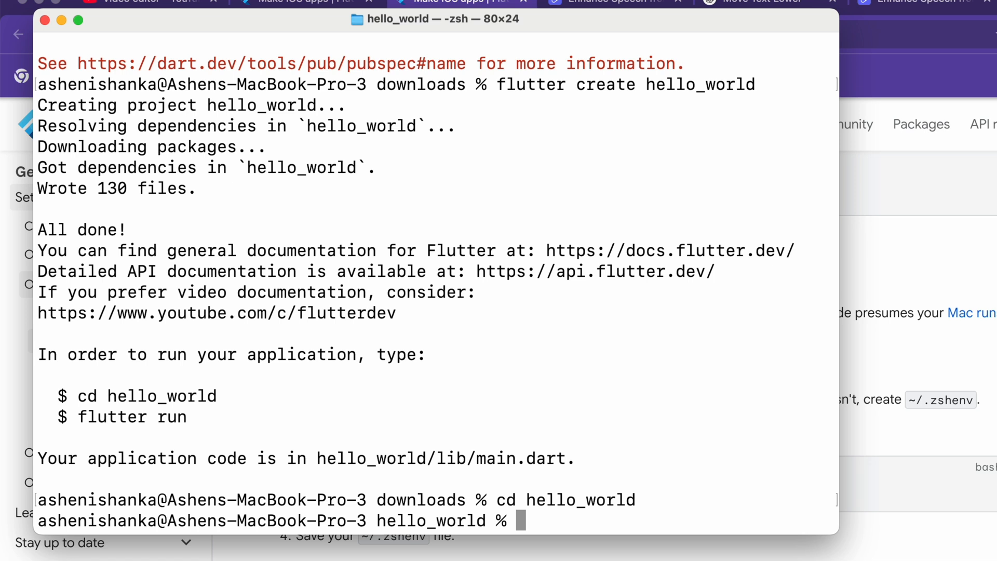
pyautogui.write('flutter')
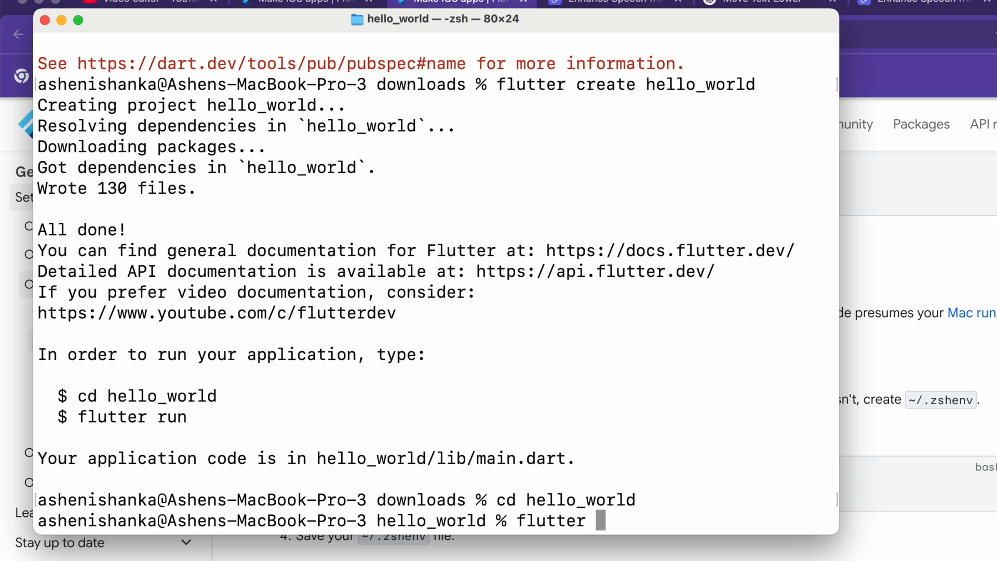
pyautogui.write('run')
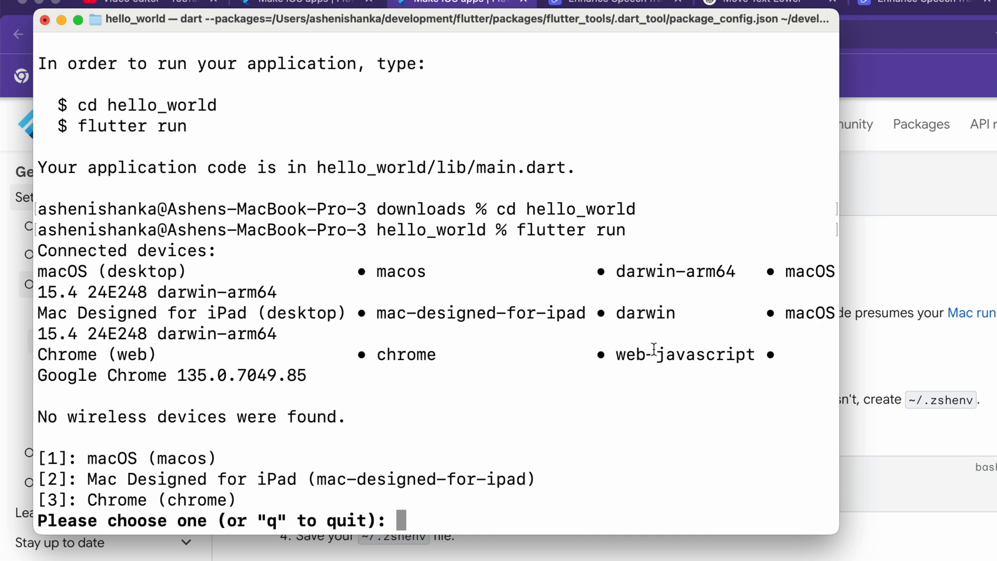
pyautogui.write('3')
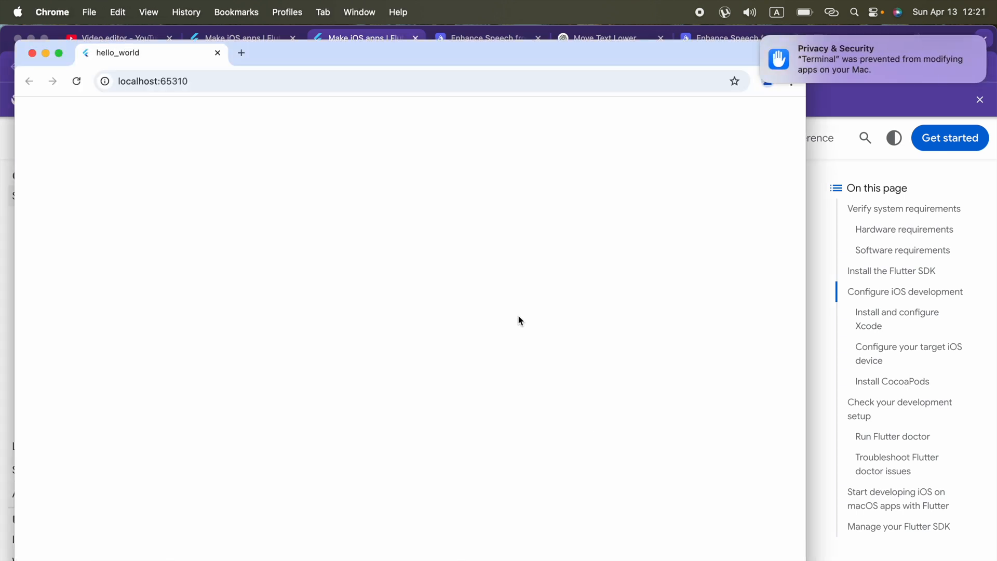
pyautogui.moveTo(521, 321)
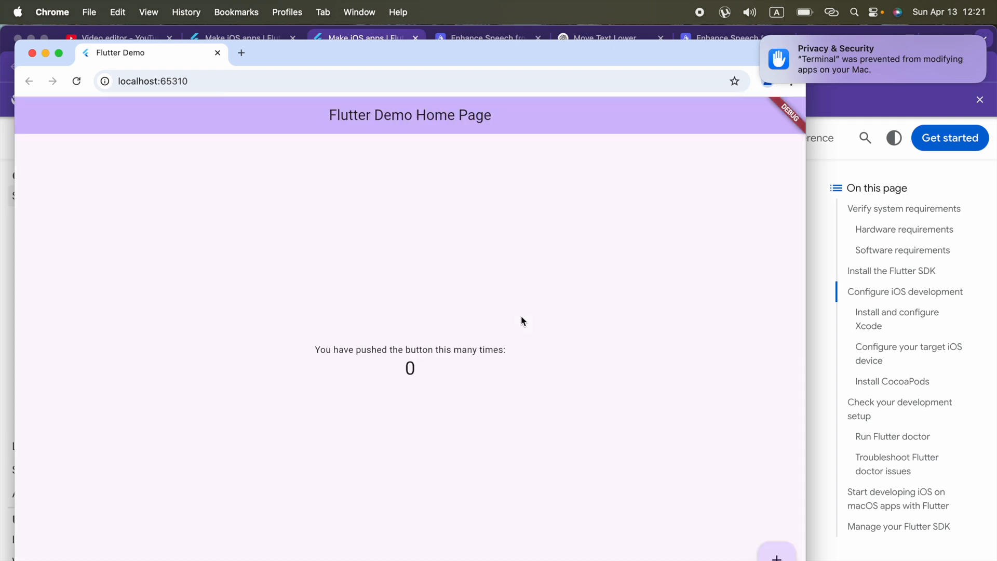
pyautogui.moveTo(763, 522)
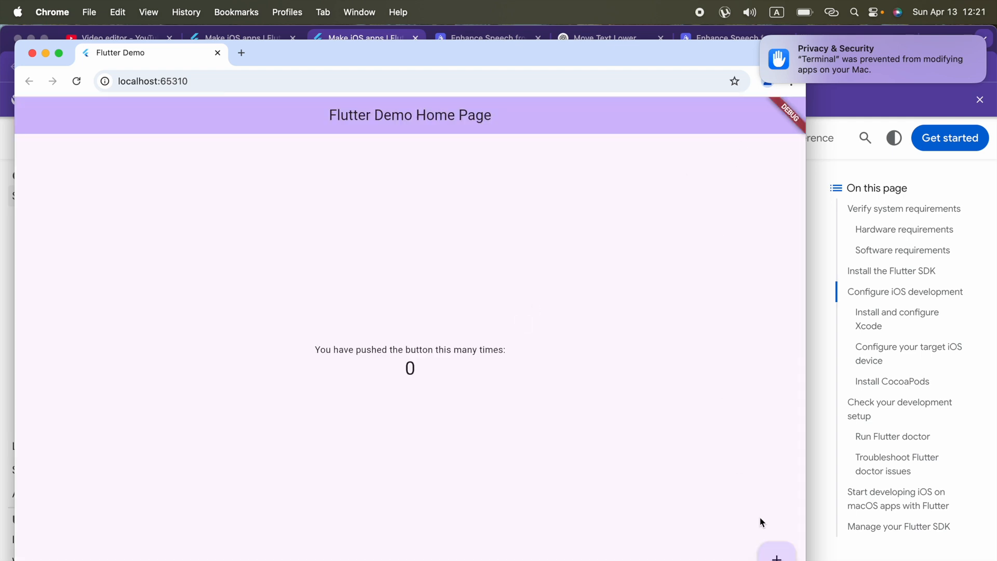